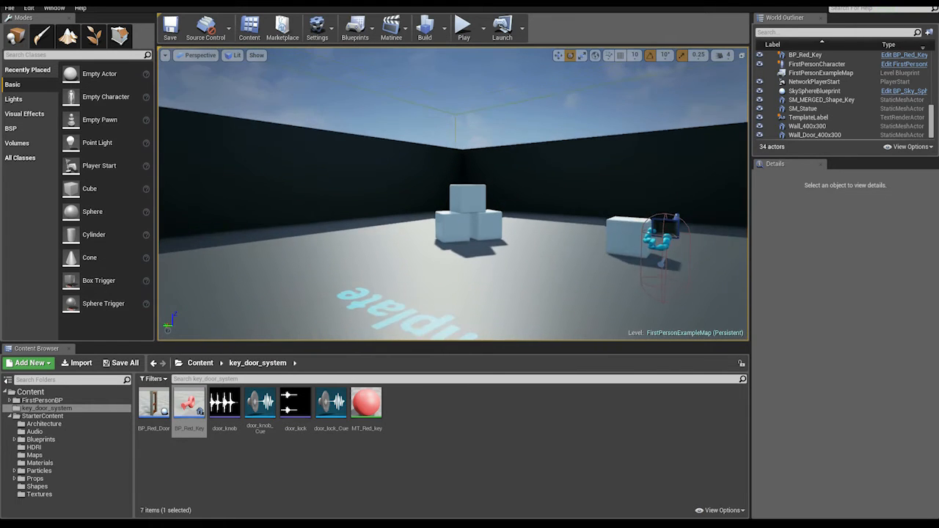
Step: Select the BP_Red_Key actor and remove it from the level
left_click(805, 54)
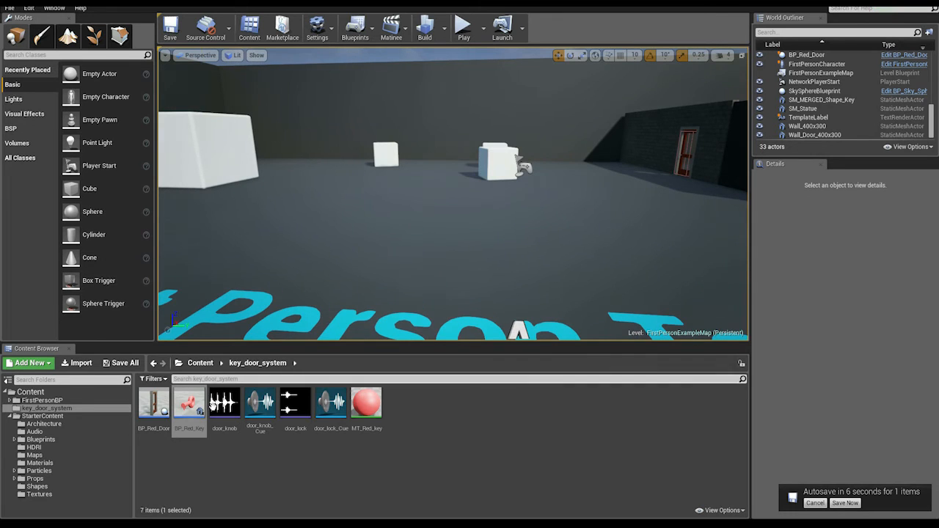
left_click(188, 402)
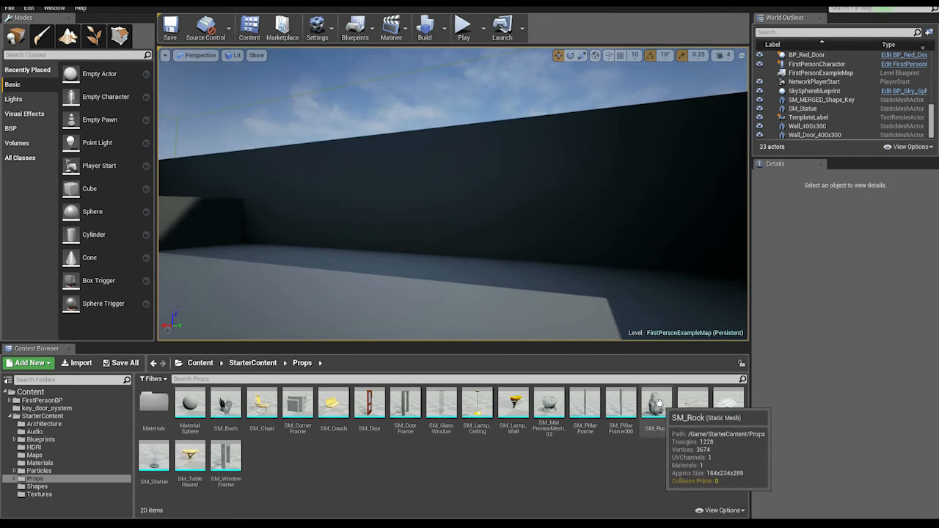
Step: Drag SM_Rock, SM_TableRound and SM_Bush from Starter Content props into the level
left_click(655, 403)
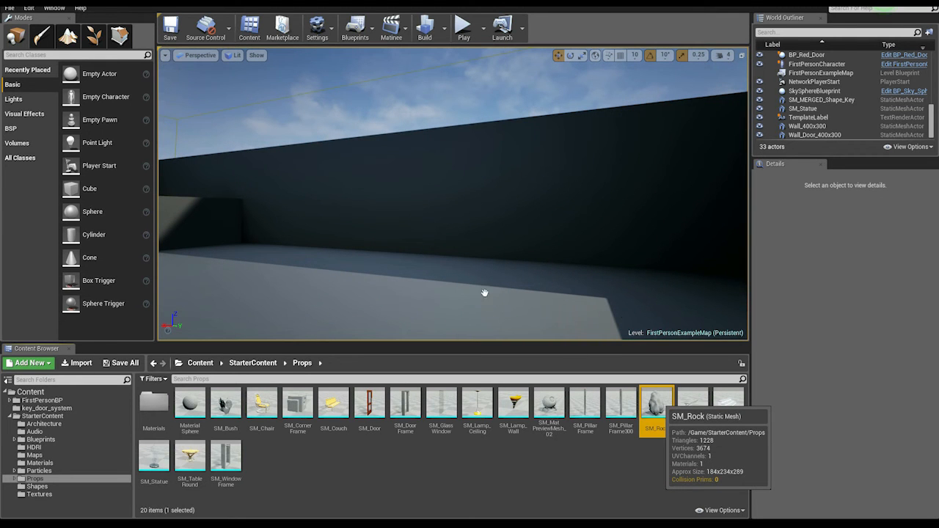
left_click_drag(656, 404, 427, 256)
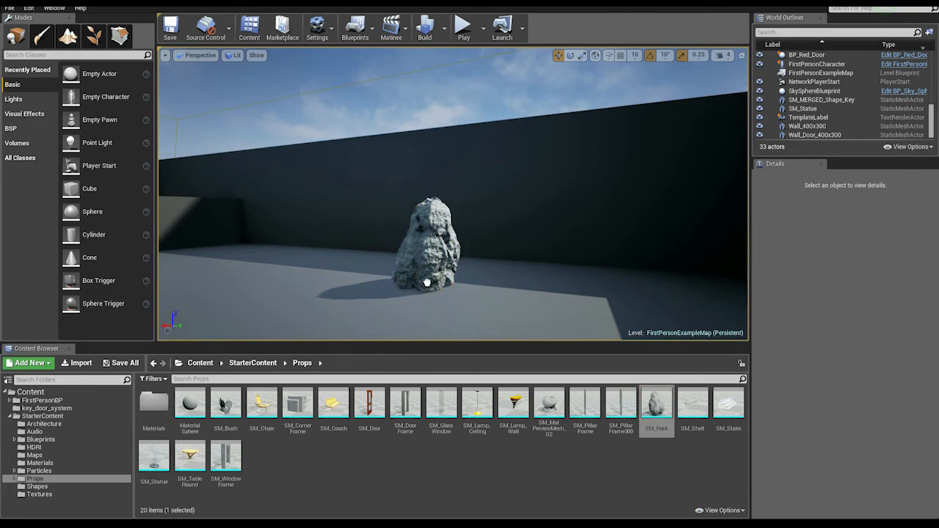
left_click(425, 250)
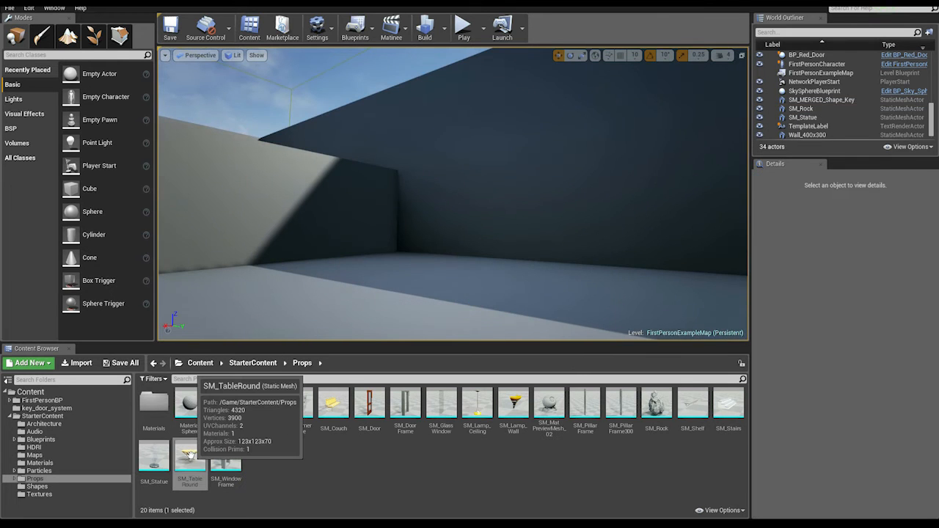
left_click_drag(189, 455, 433, 264)
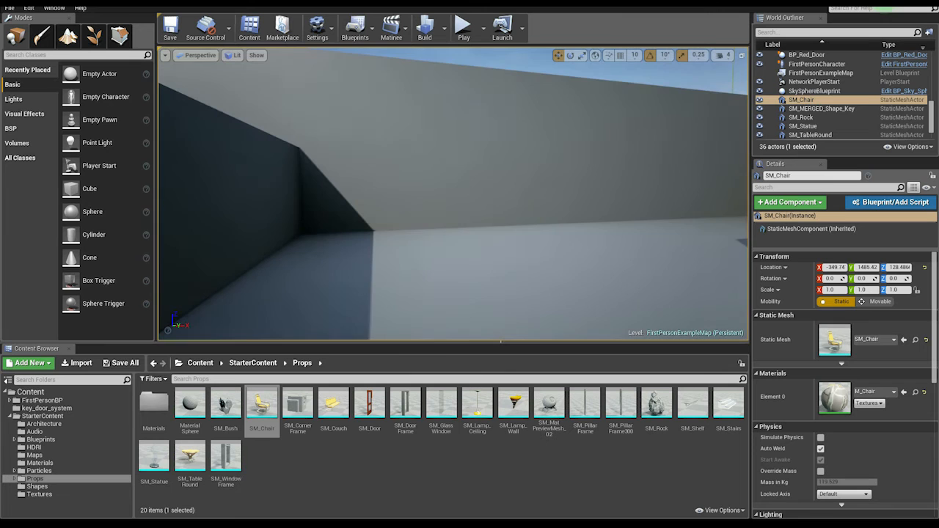
left_click(225, 403)
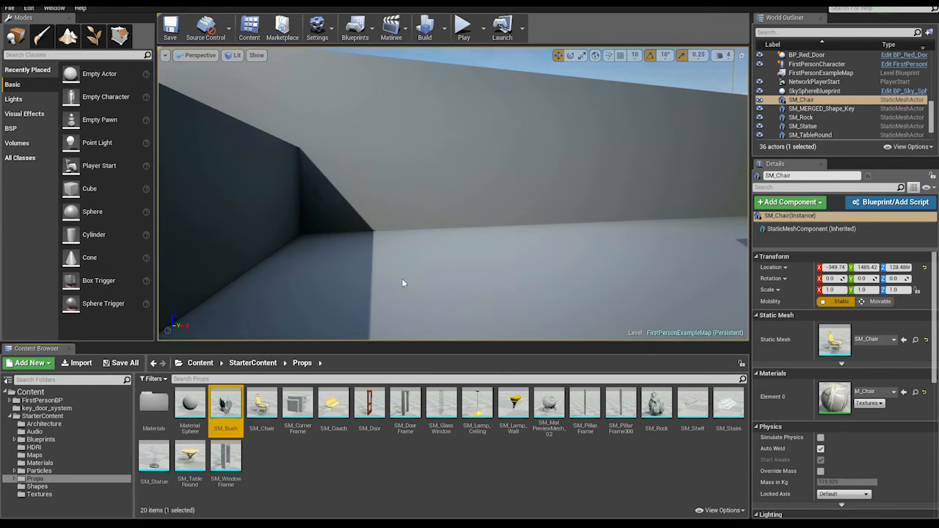
left_click_drag(226, 403, 400, 256)
type("target")
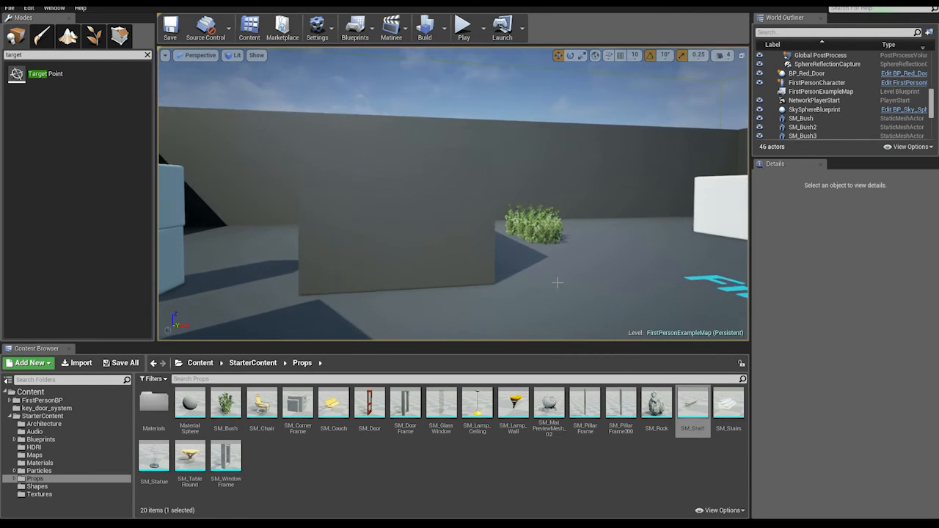
mouse_move(693, 405)
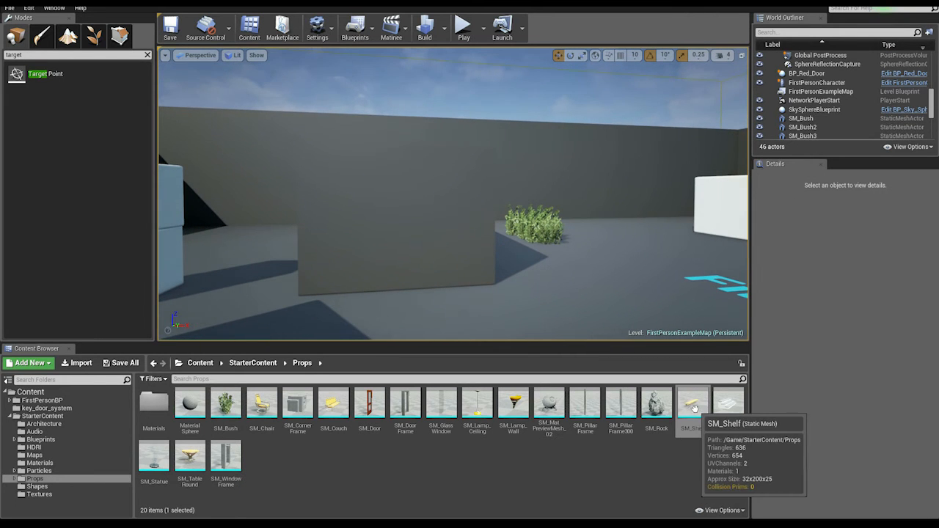
Step: Drag an SM_Shelf prop into the level beside the other props
left_click_drag(692, 407, 393, 198)
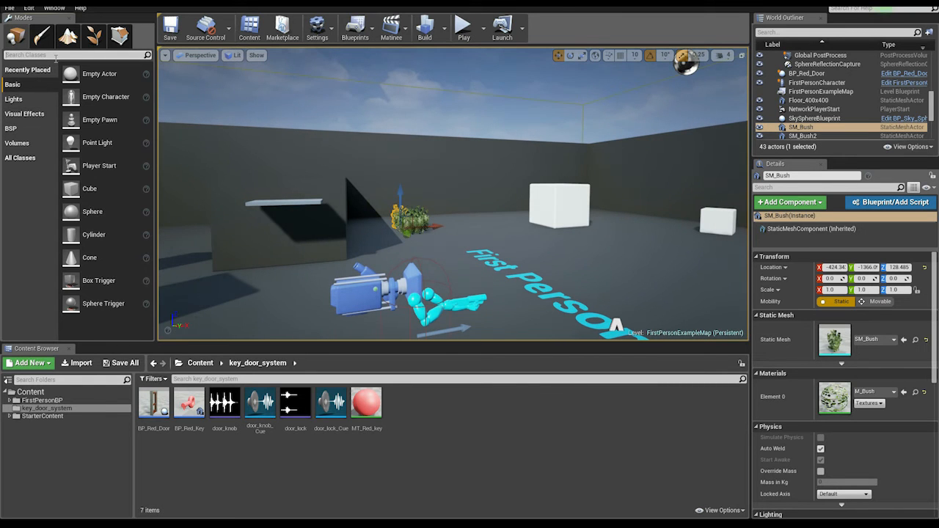
Step: Search 'target' in Modes and position four target points, one on the shelf
type("target")
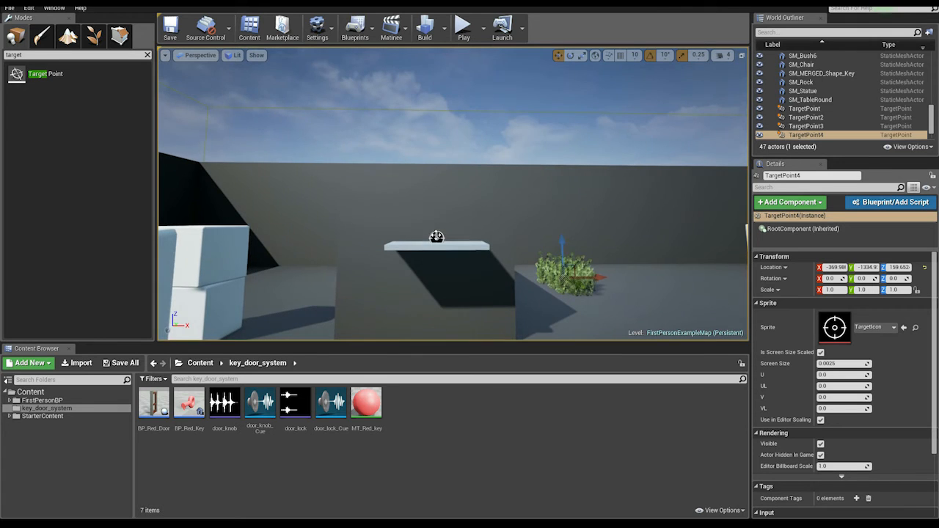
left_click(805, 107)
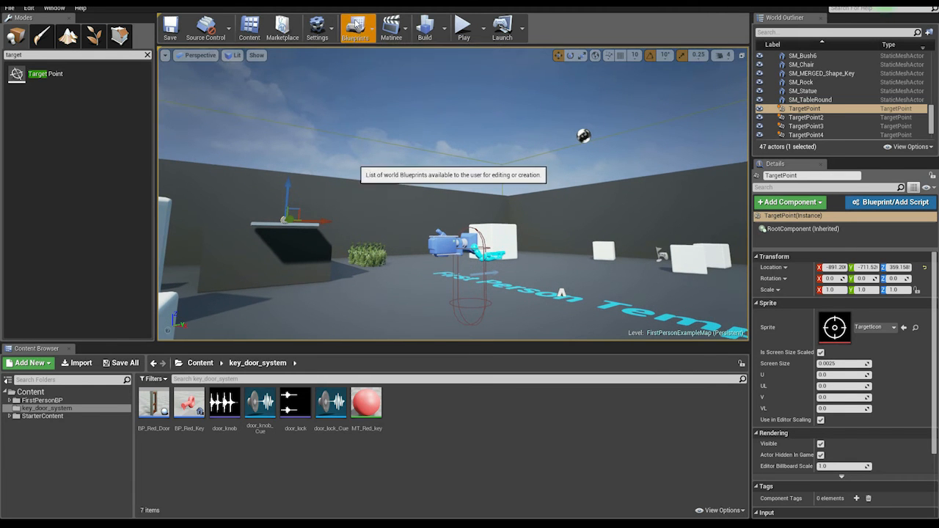
Step: Open the Level Blueprint and add an Event Begin Play node
left_click(358, 28)
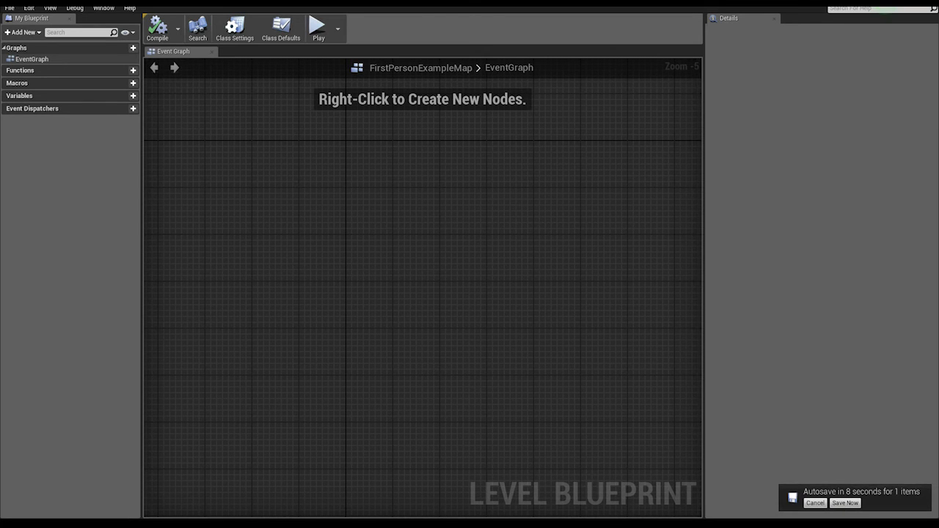
mouse_move(319, 239)
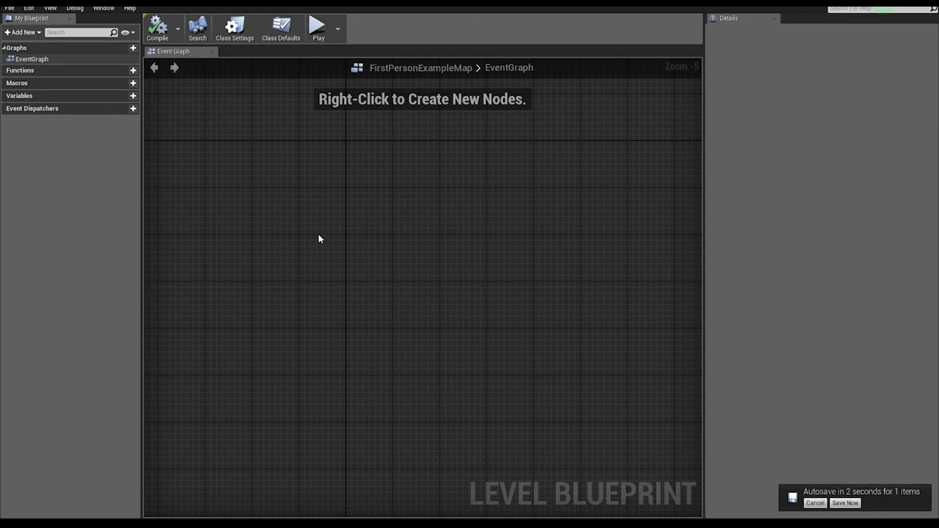
right_click(330, 230)
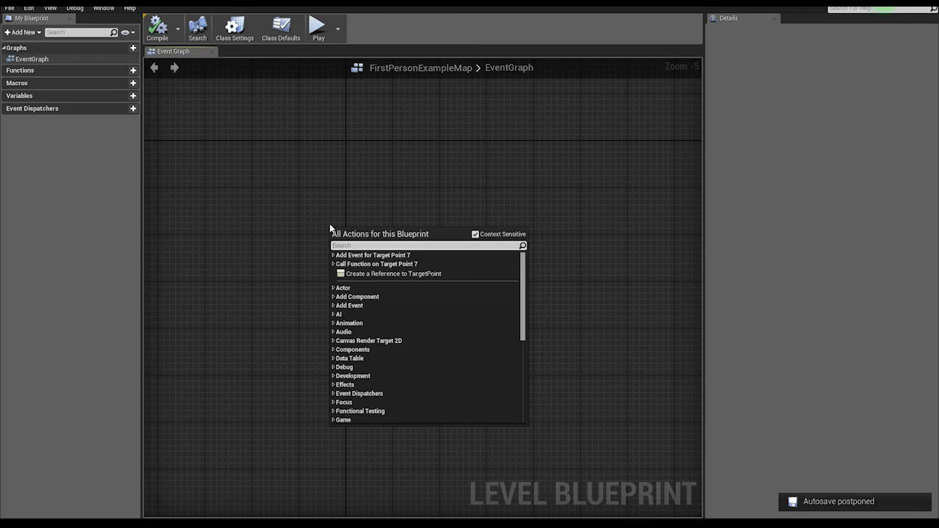
type("event be")
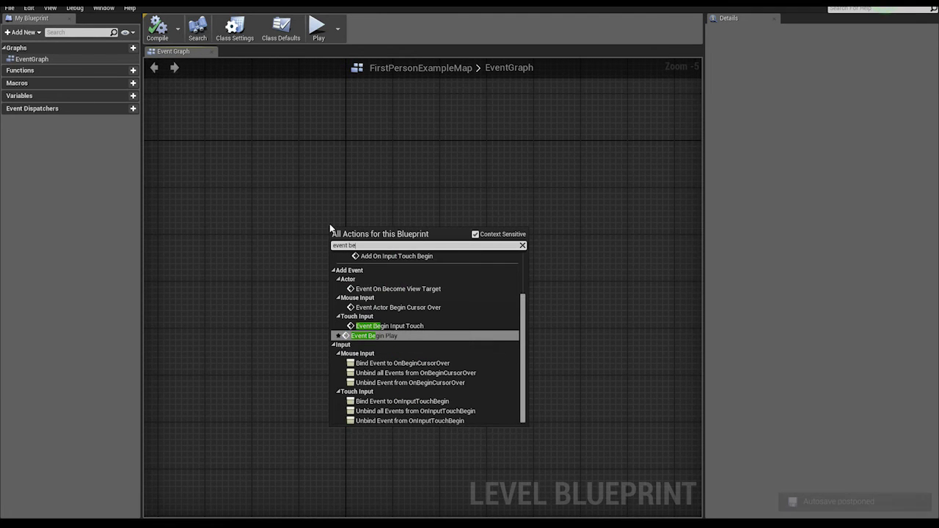
left_click(374, 336)
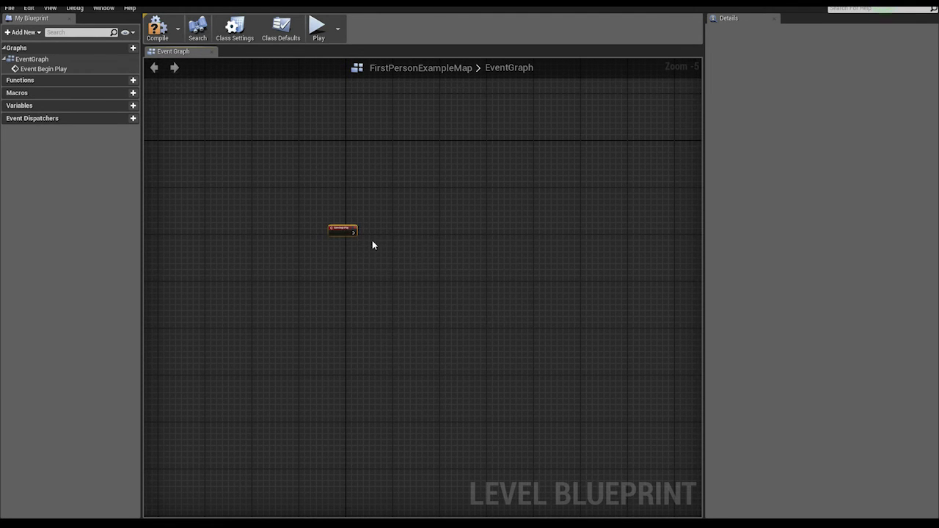
Step: Attach a Spawn Actor from Class node to Begin Play, with class BP_Red_Key
left_click_drag(354, 230, 547, 233)
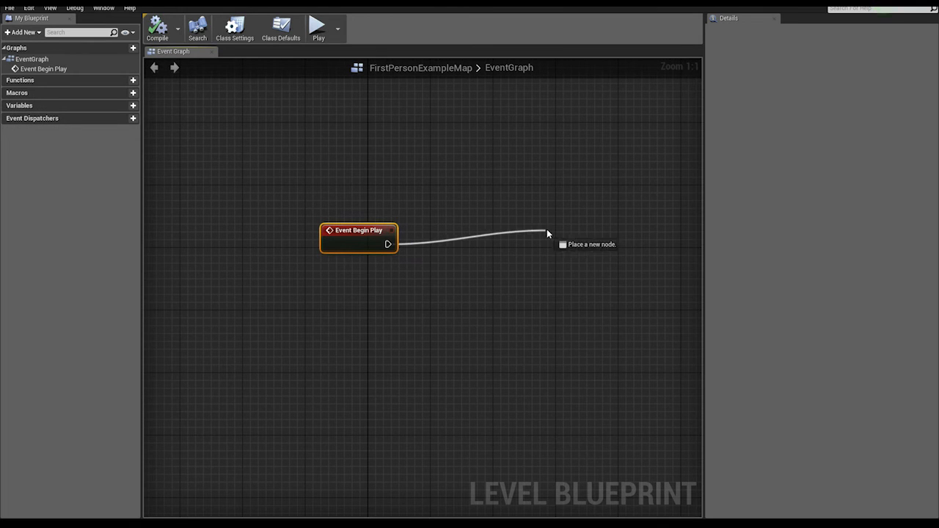
left_click(547, 234)
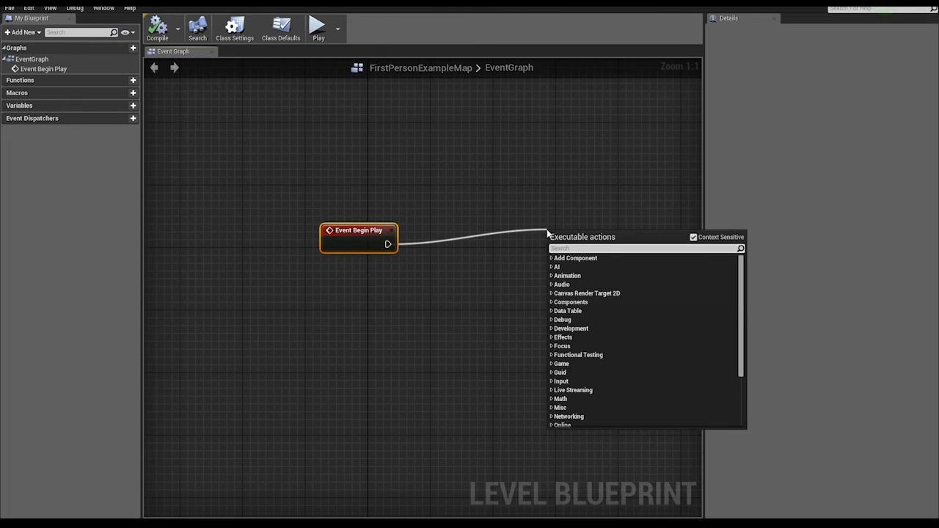
type("spawn ac")
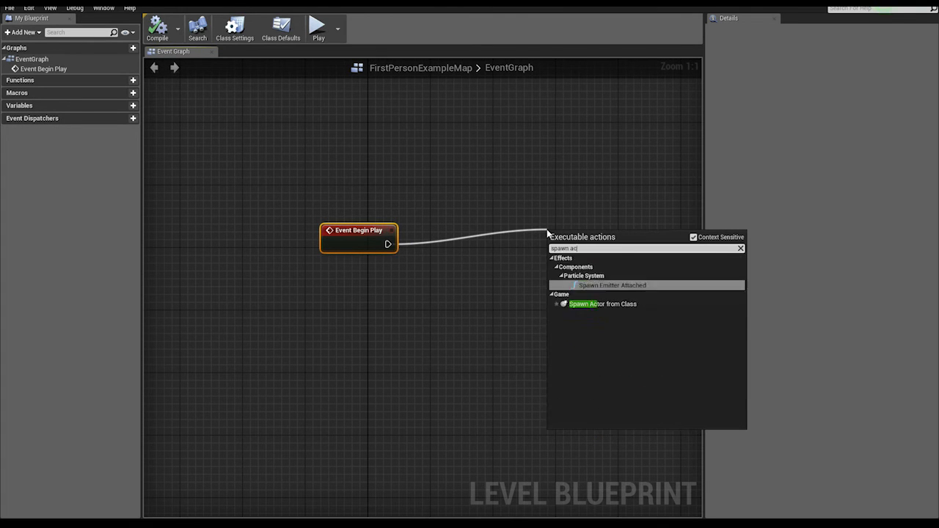
left_click(603, 304)
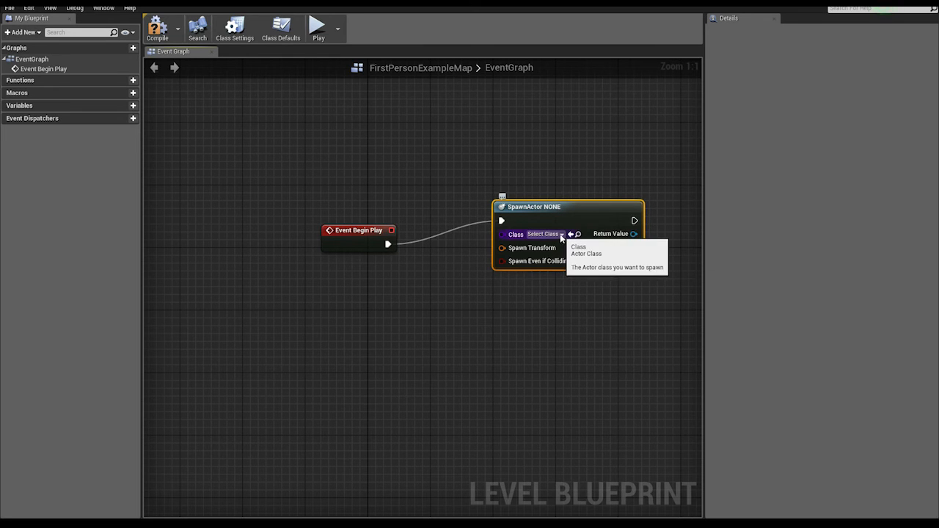
left_click(545, 234)
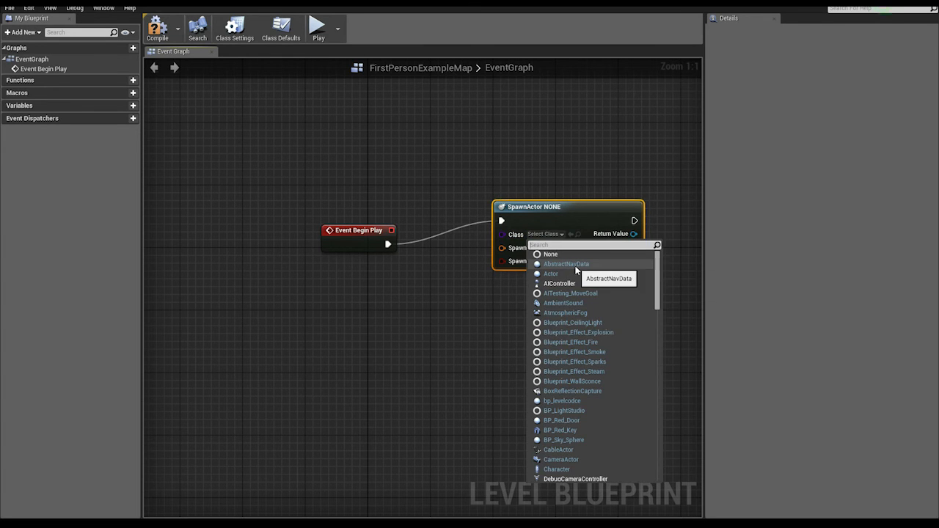
type("bp")
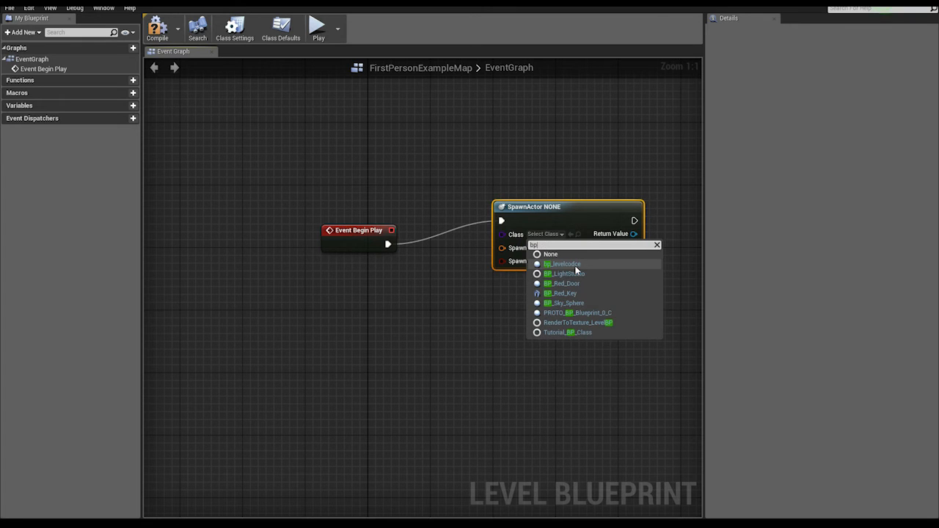
left_click(561, 293)
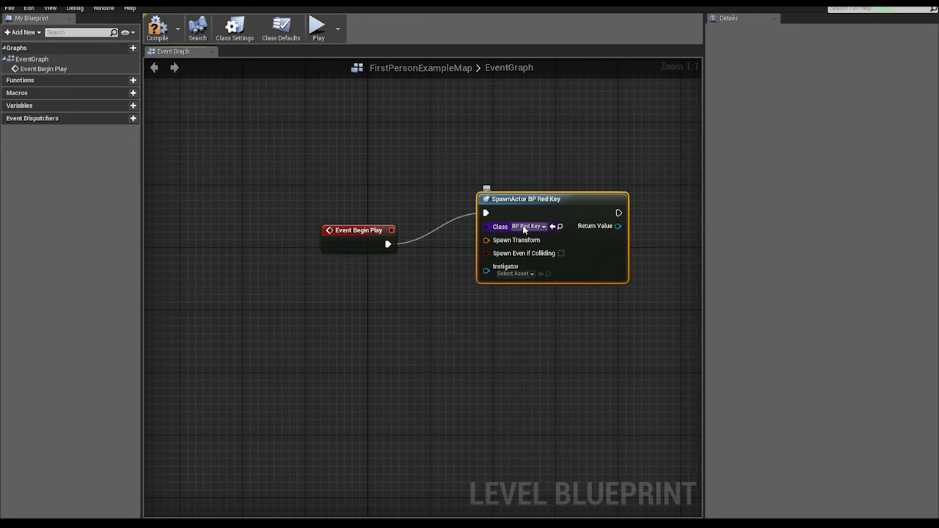
mouse_move(516, 222)
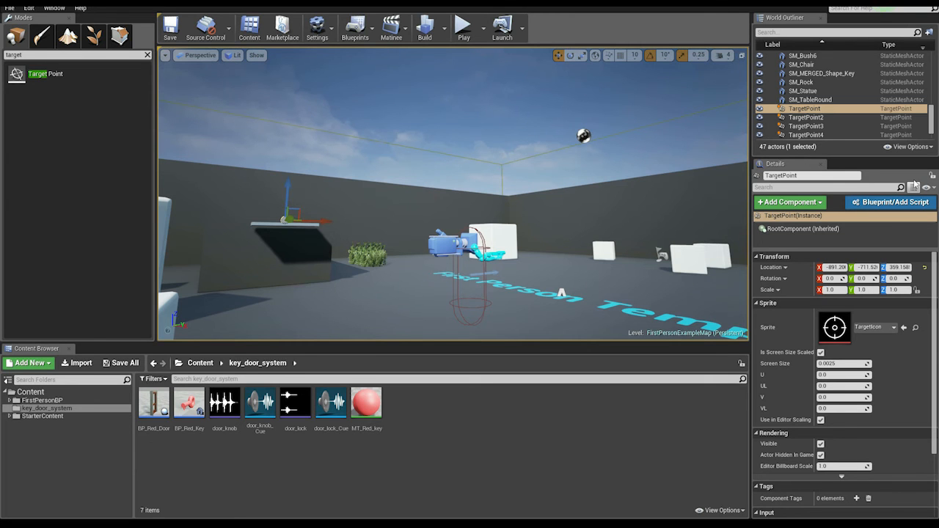
mouse_move(785, 17)
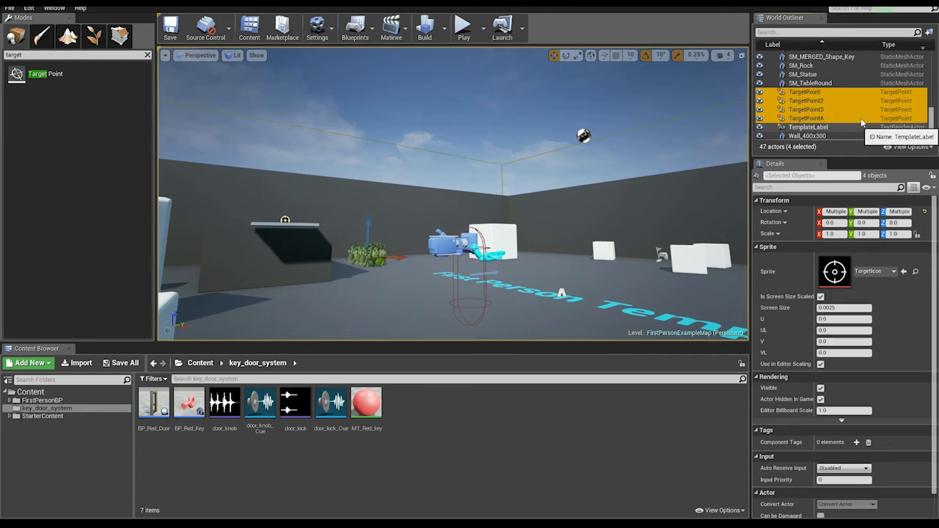
Step: Shift-select TargetPoint through TargetPoint4 in the World Outliner
left_click(804, 91)
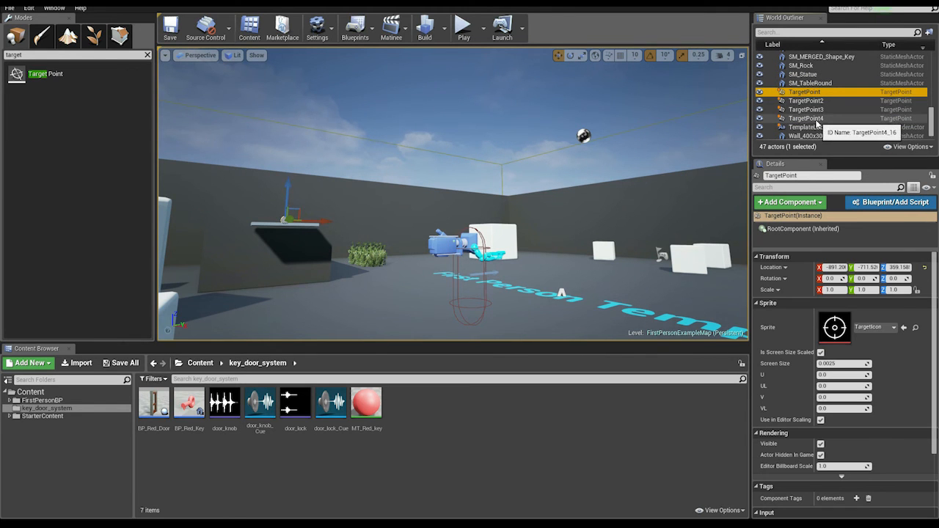
left_click(807, 118)
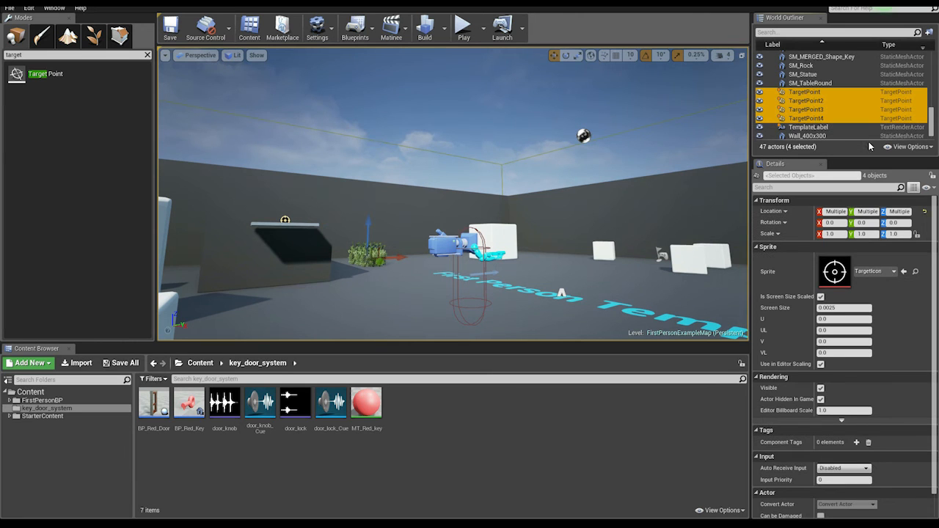
mouse_move(864, 119)
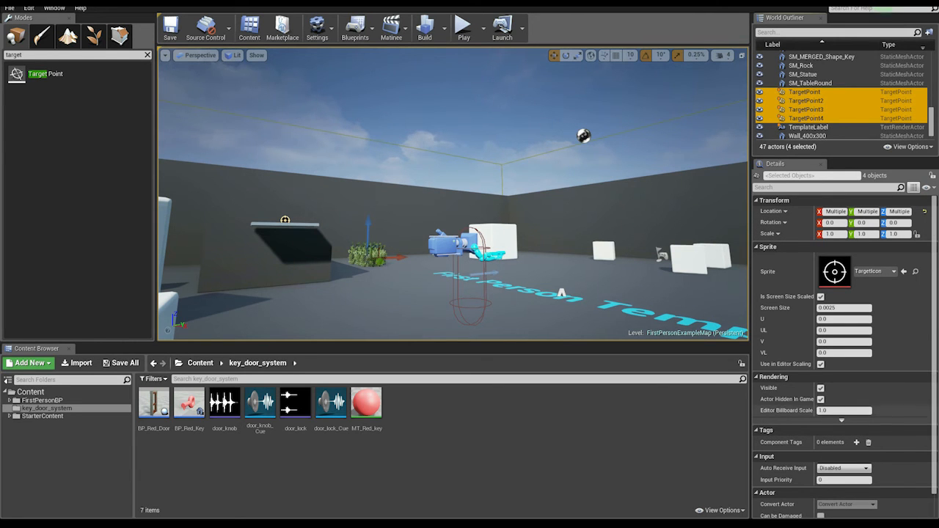
scroll("down", 3)
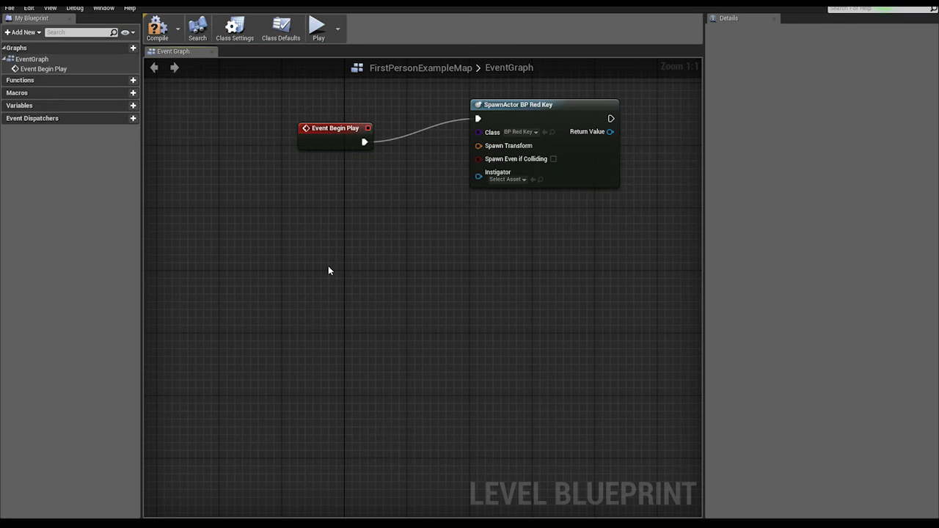
Step: Create references to the four target points and collect them in a Make Array node
right_click(329, 270)
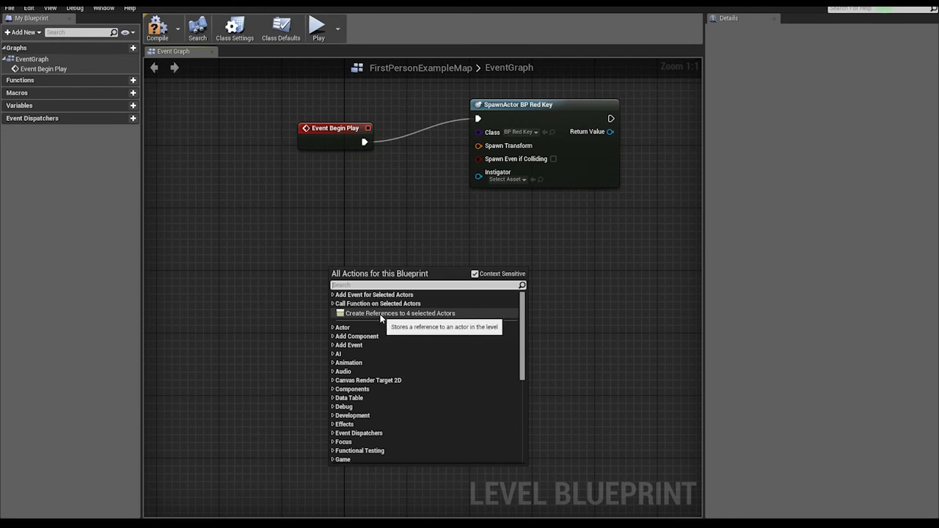
mouse_move(389, 317)
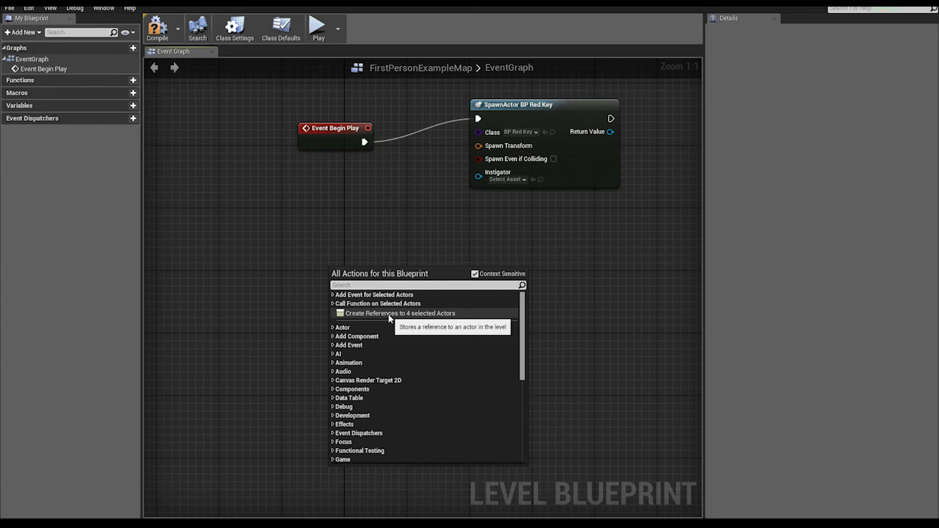
left_click(399, 314)
type("m")
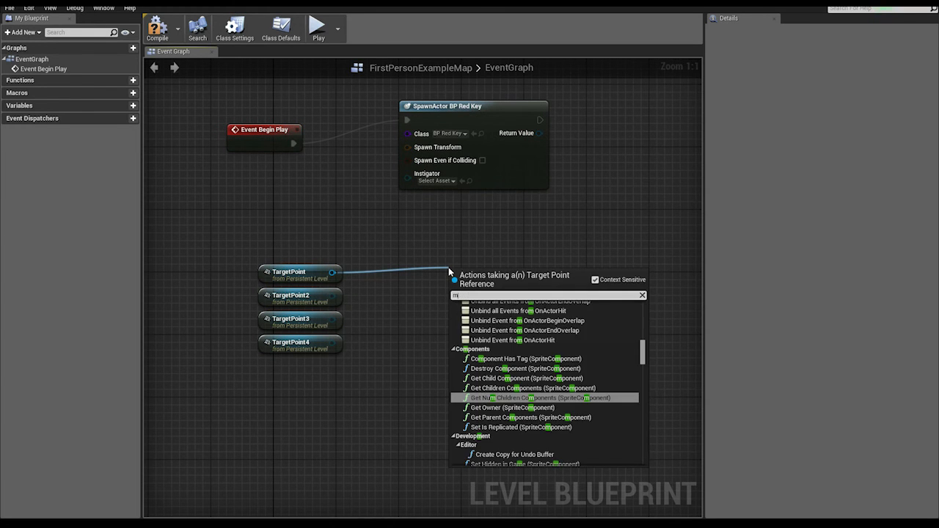
type("ake")
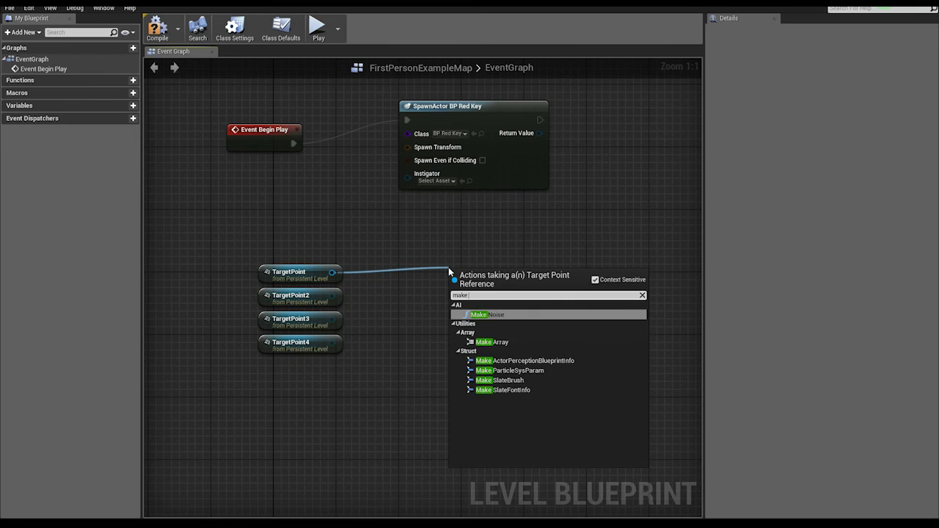
left_click(491, 342)
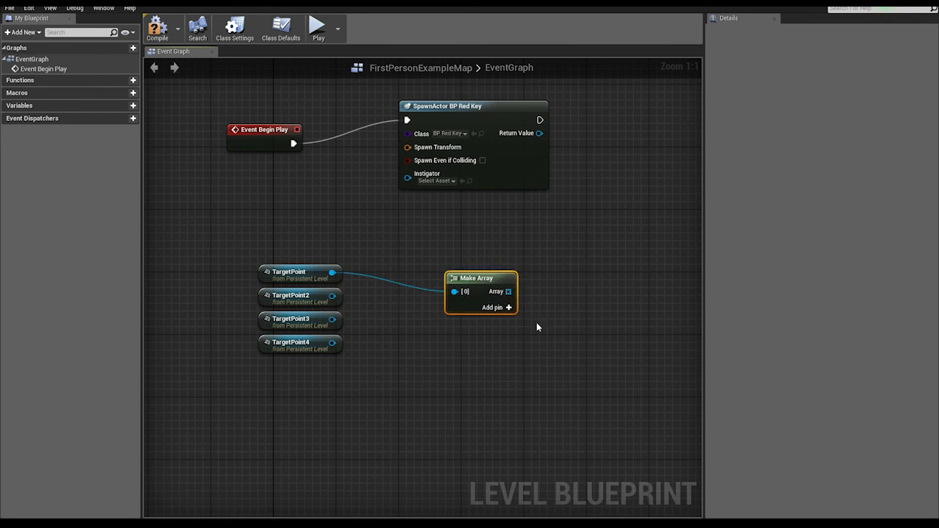
mouse_move(509, 308)
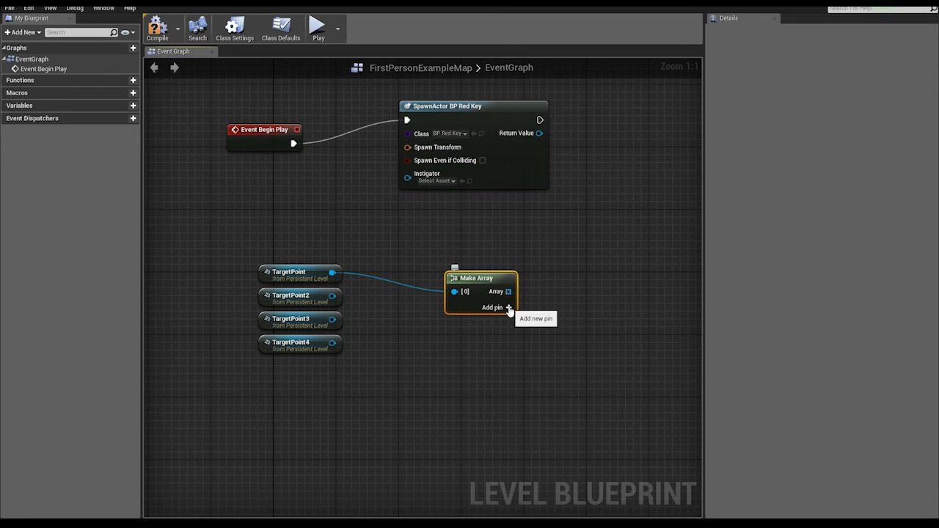
left_click(509, 307)
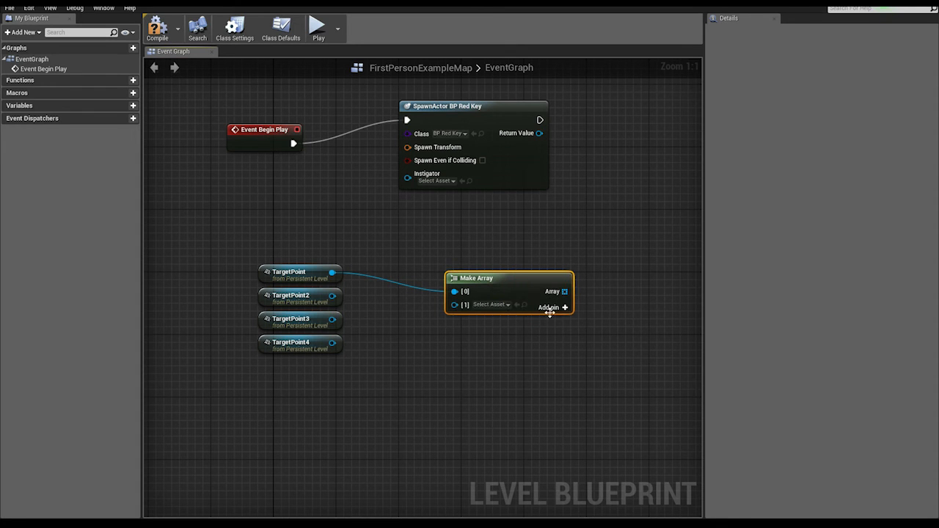
left_click(548, 306)
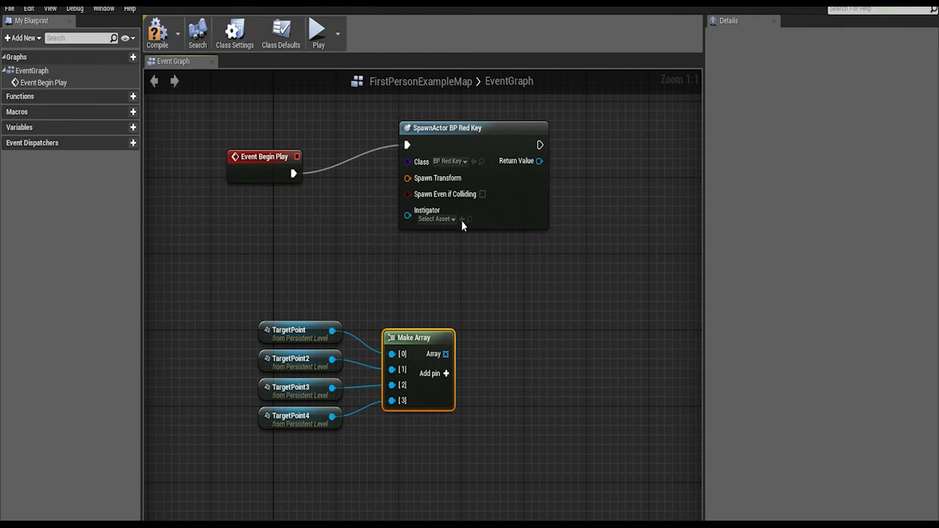
mouse_move(426, 338)
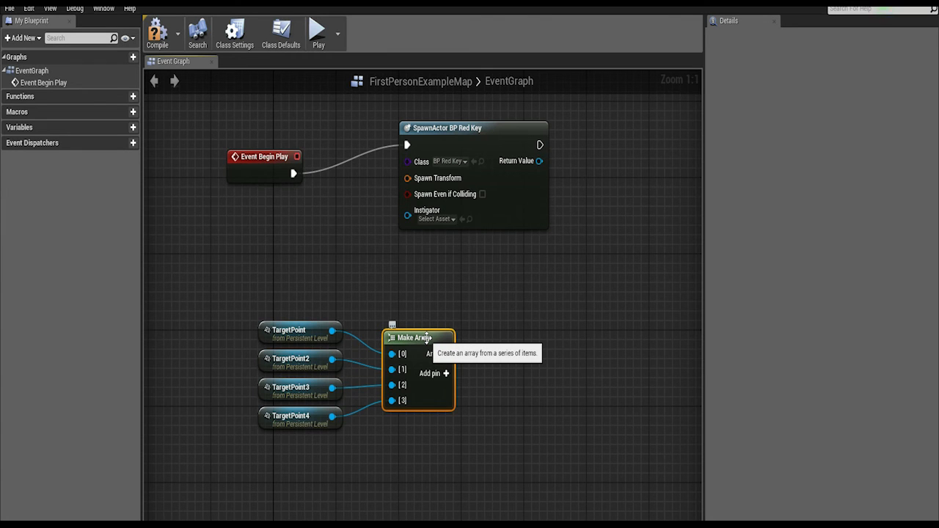
mouse_move(650, 314)
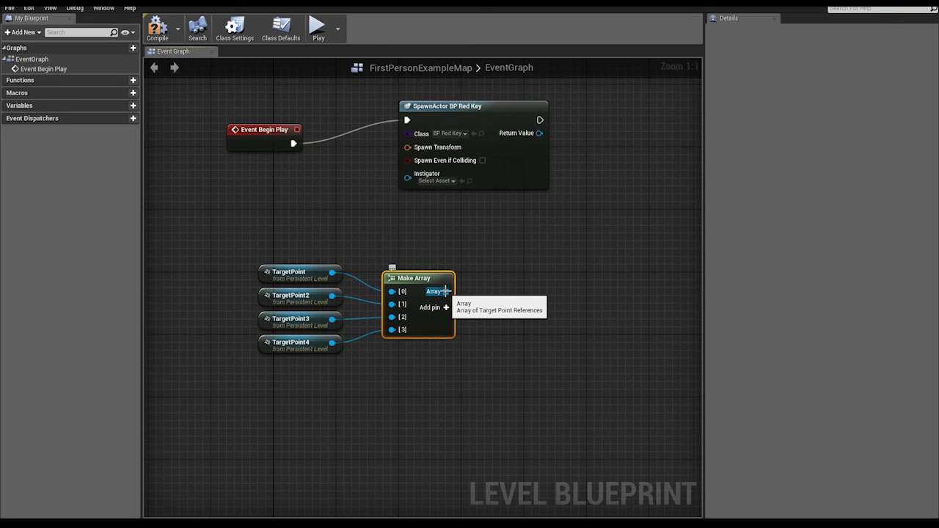
left_click_drag(445, 292, 504, 294)
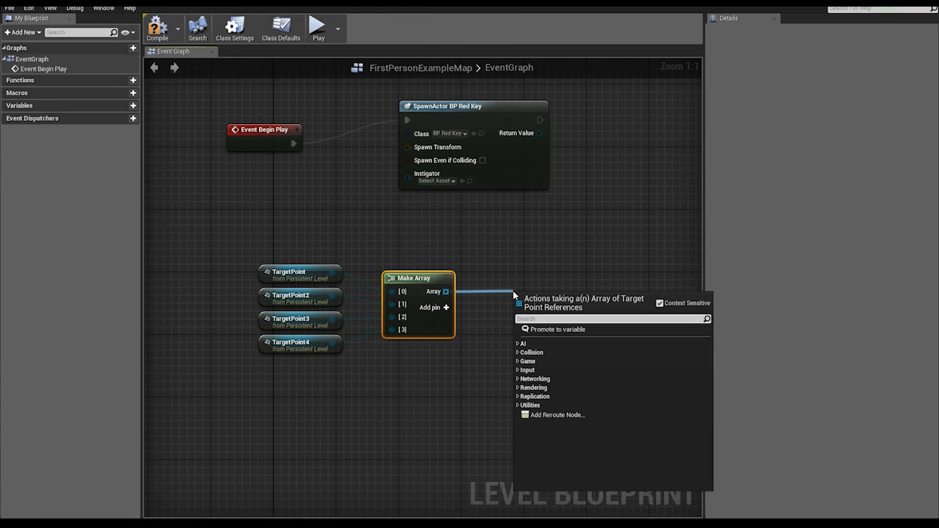
Step: Read the target point array through a GET node, then search 'random inte' for its index
type("get")
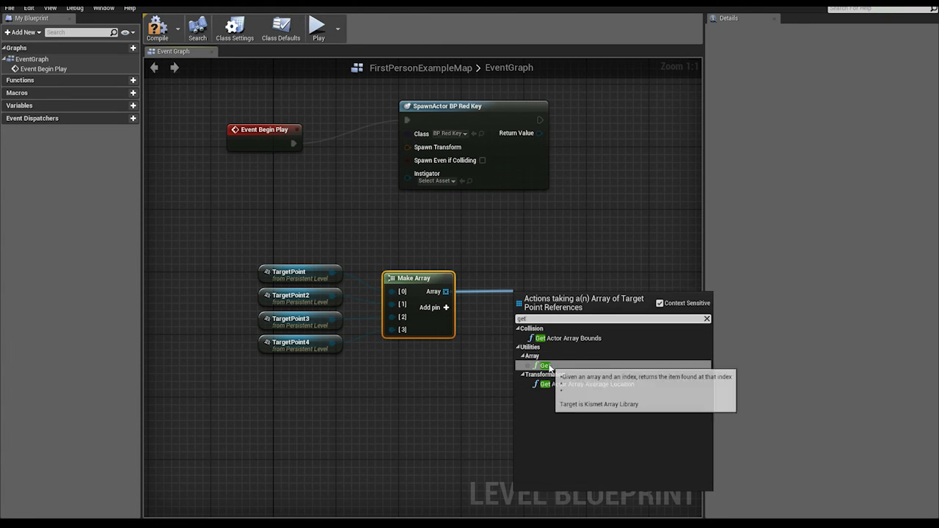
left_click(544, 366)
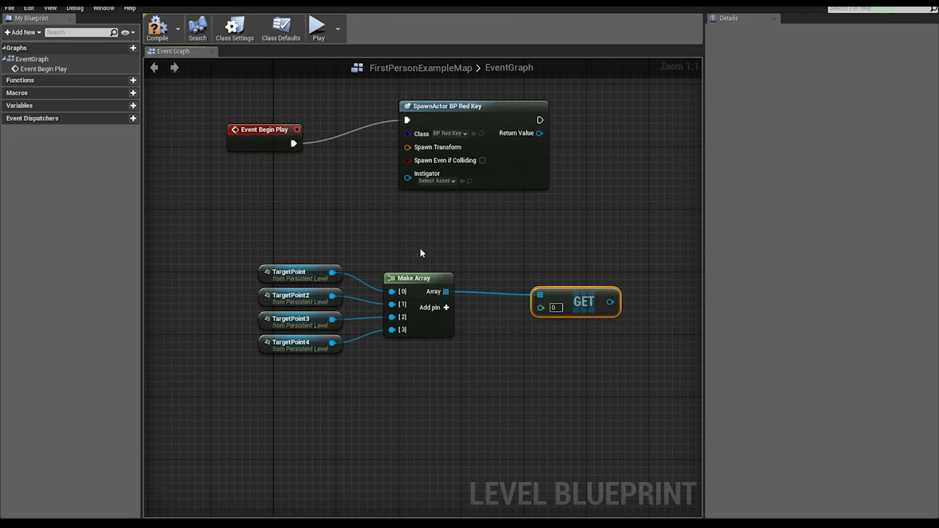
mouse_move(317, 266)
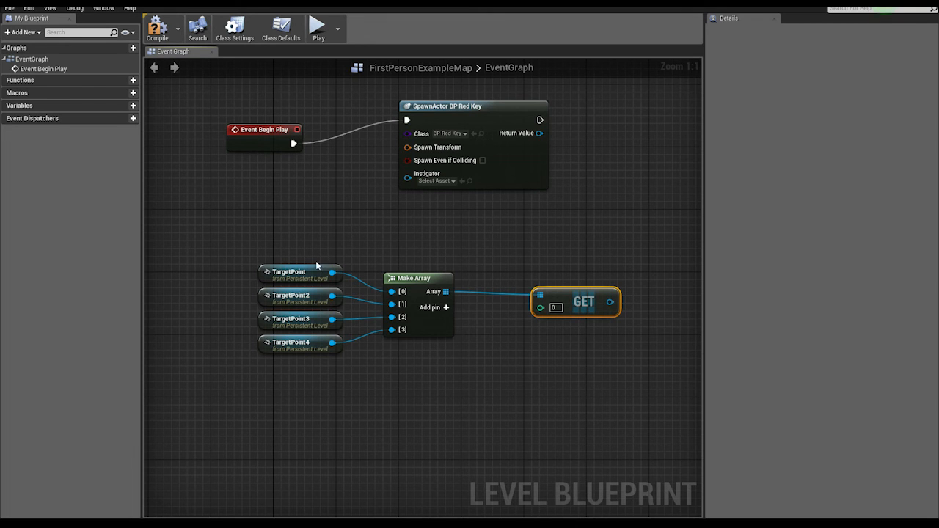
left_click(554, 307)
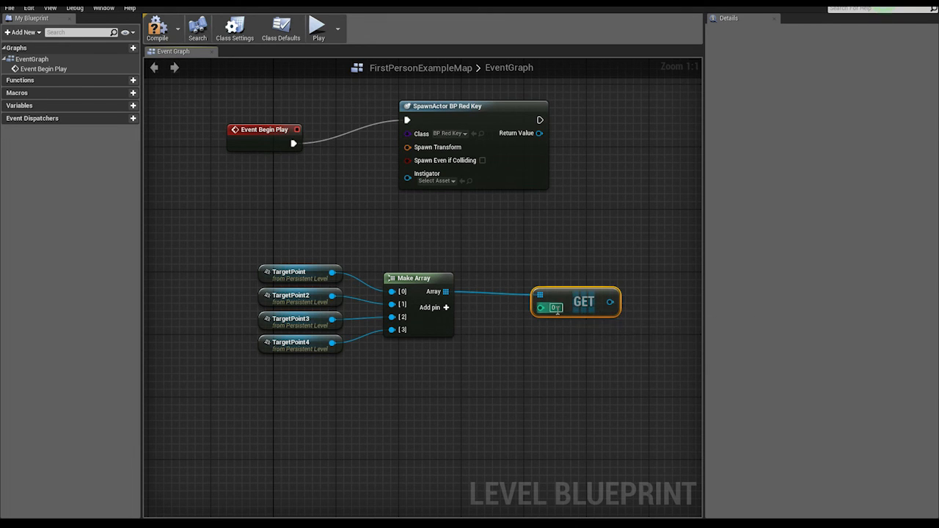
mouse_move(554, 286)
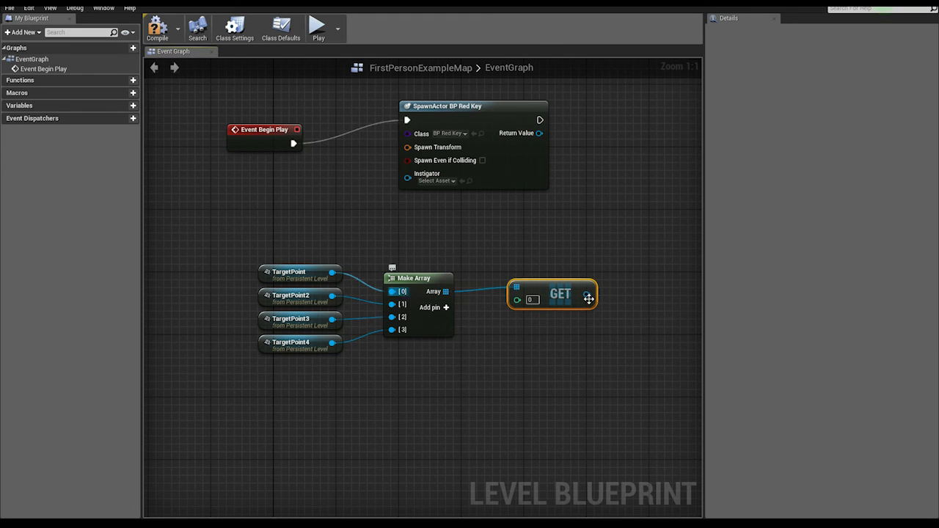
mouse_move(477, 296)
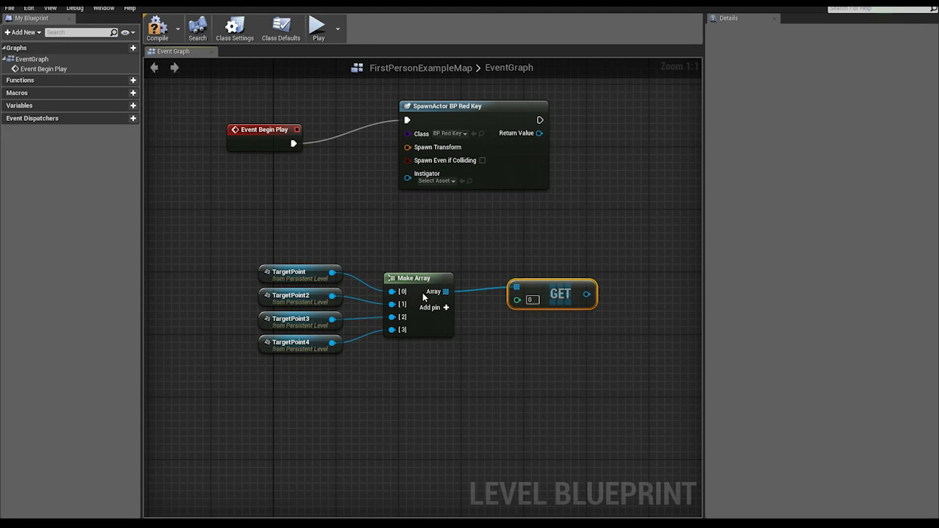
mouse_move(408, 292)
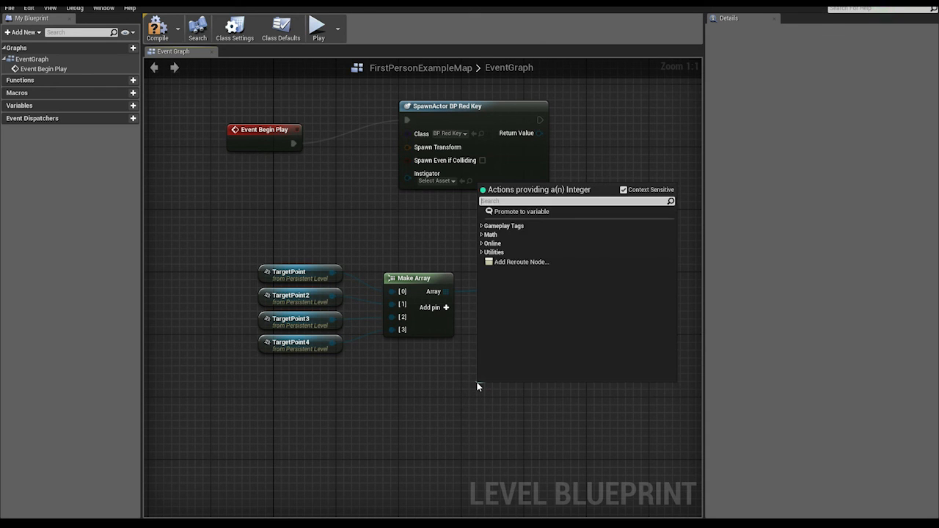
type("random inte")
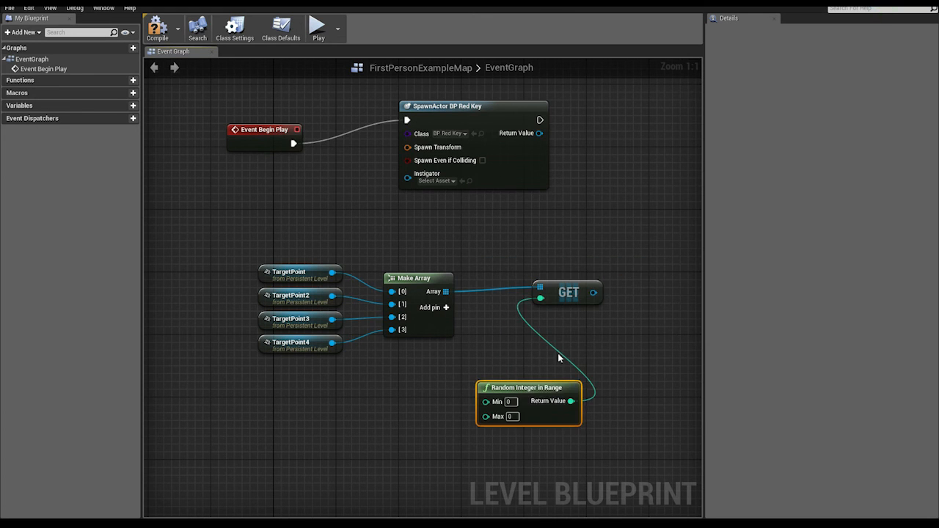
Step: Place Random Integer in Range beneath GET with a 0 to 3 range
left_click_drag(524, 387, 512, 363)
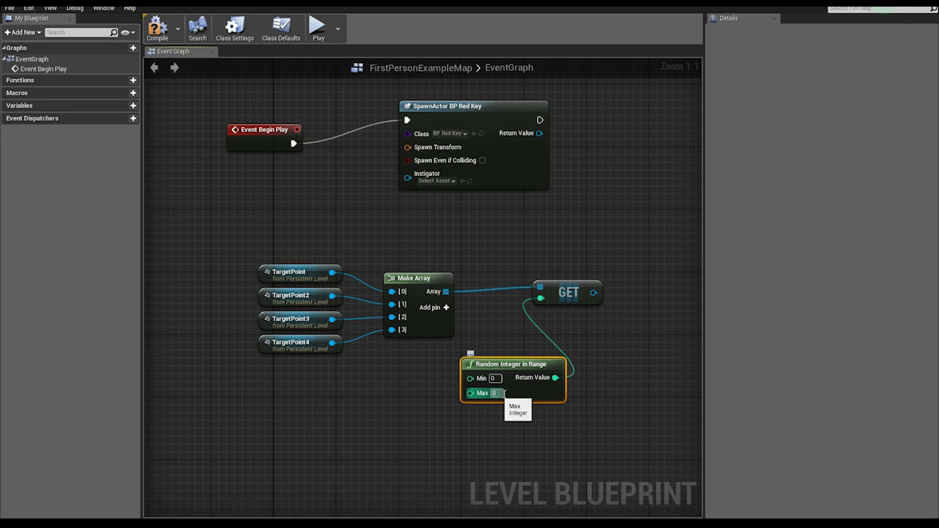
mouse_move(512, 391)
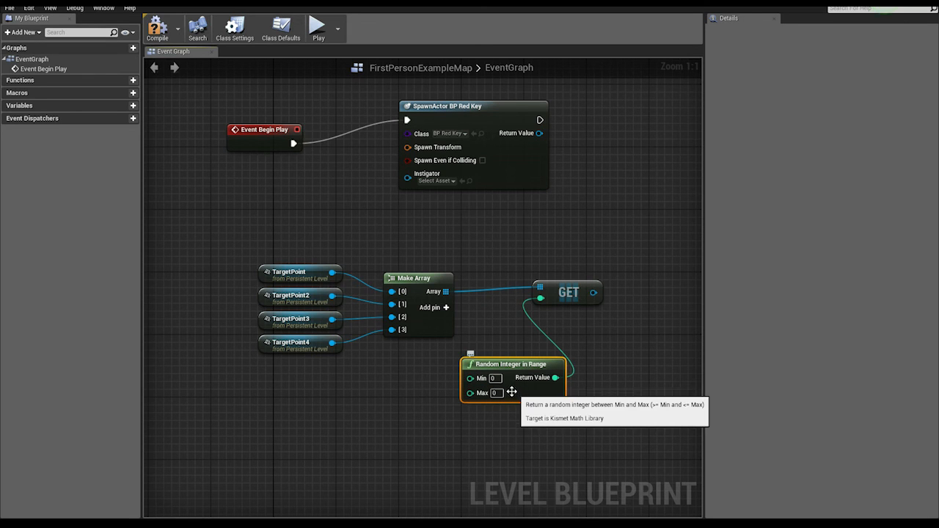
mouse_move(431, 307)
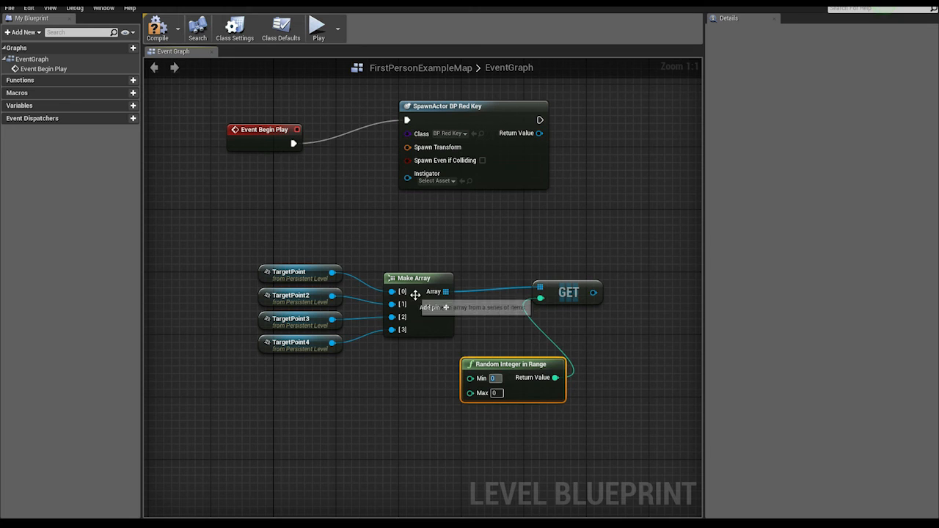
mouse_move(402, 292)
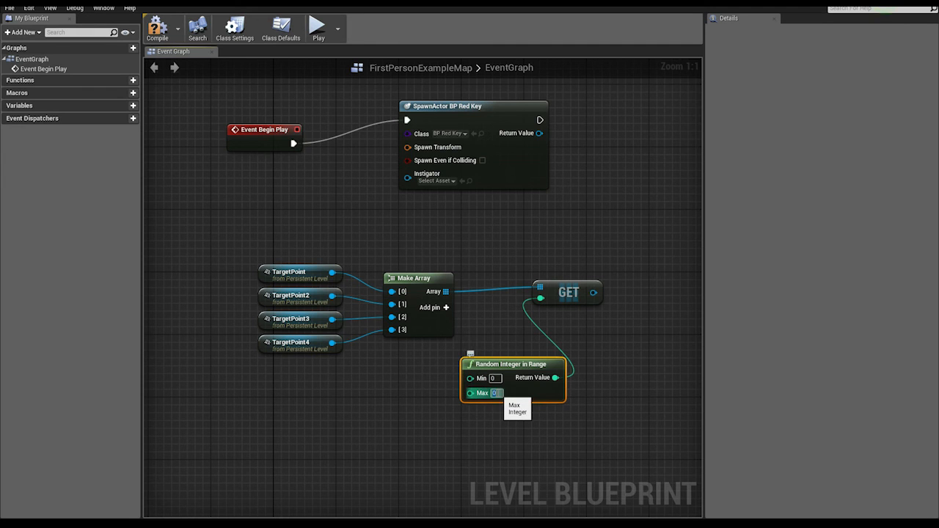
type("4")
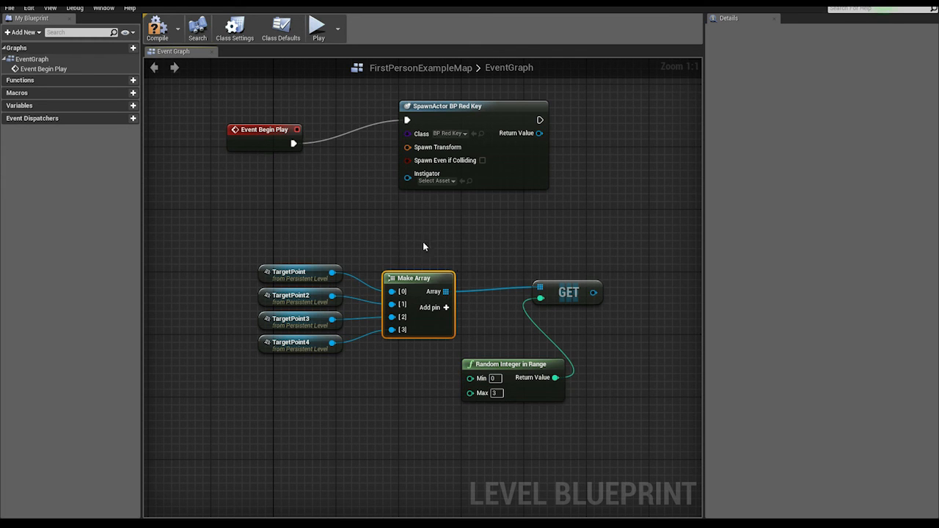
mouse_move(411, 293)
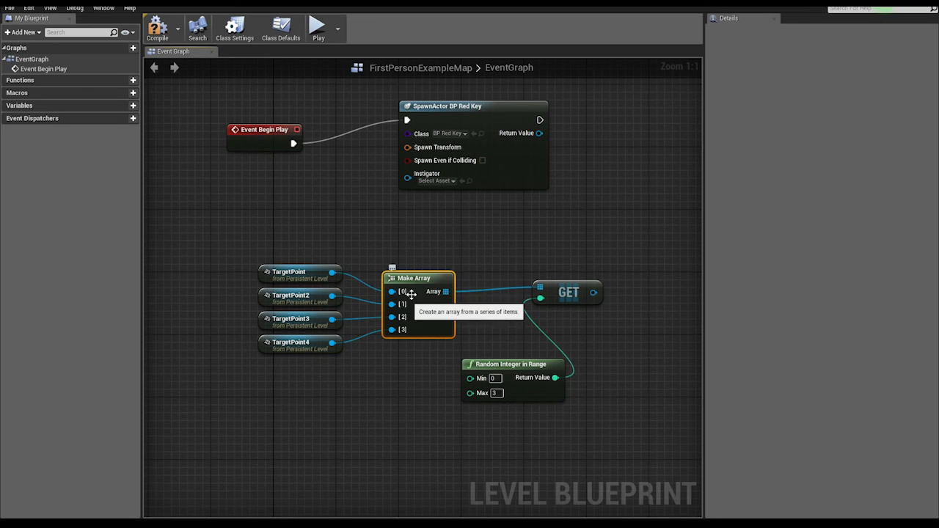
mouse_move(403, 292)
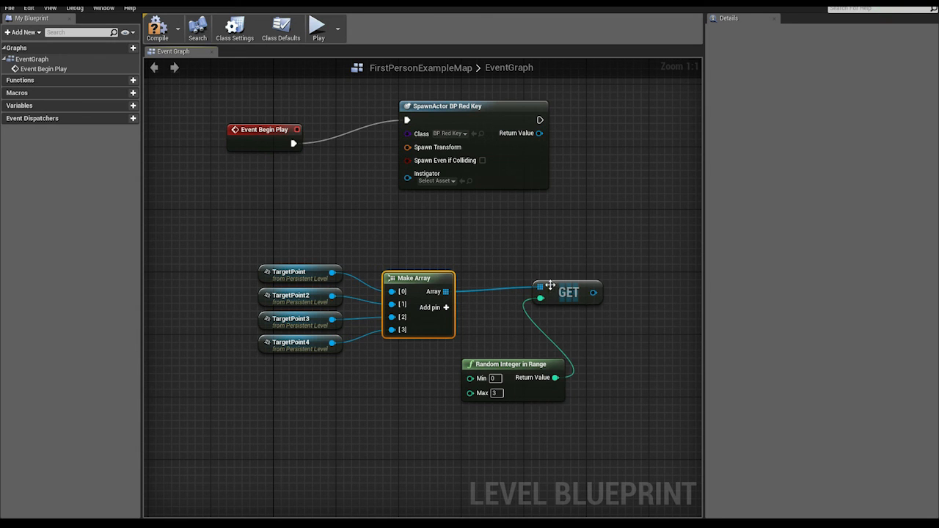
left_click_drag(568, 292, 536, 300)
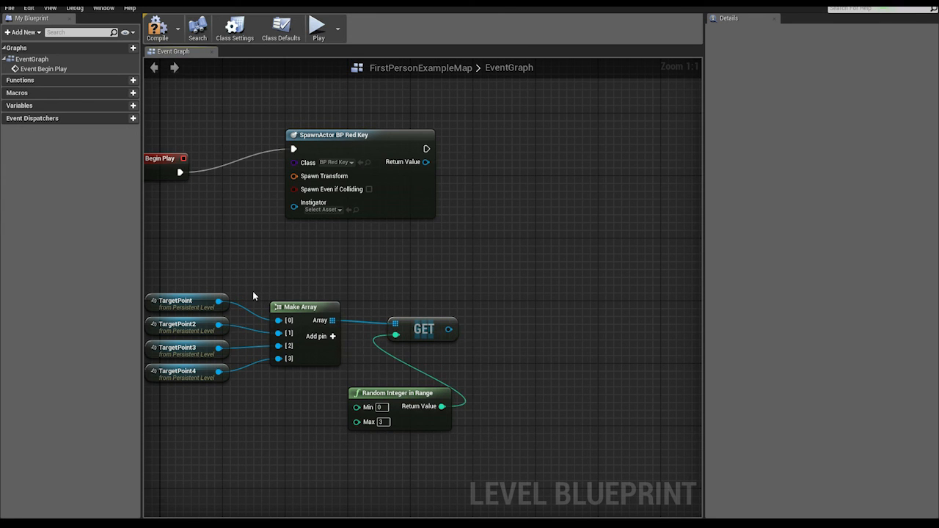
mouse_move(356, 207)
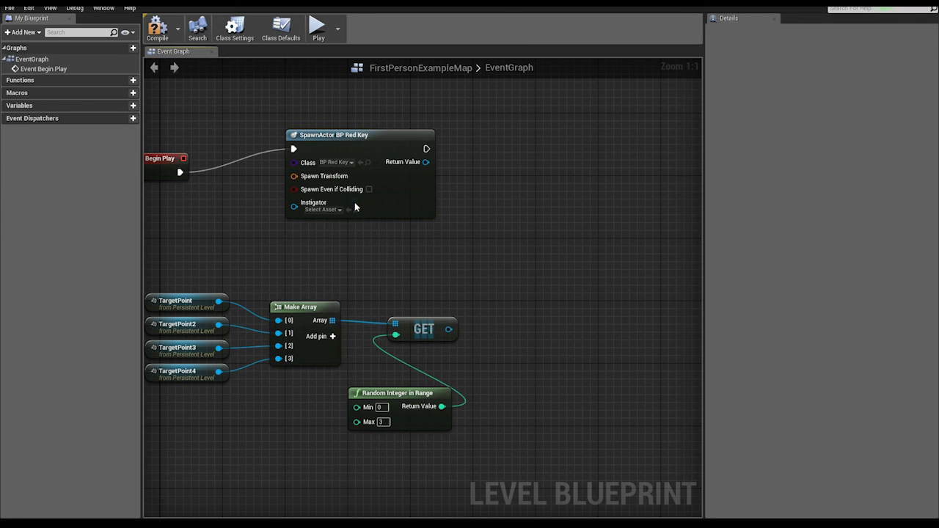
mouse_move(382, 150)
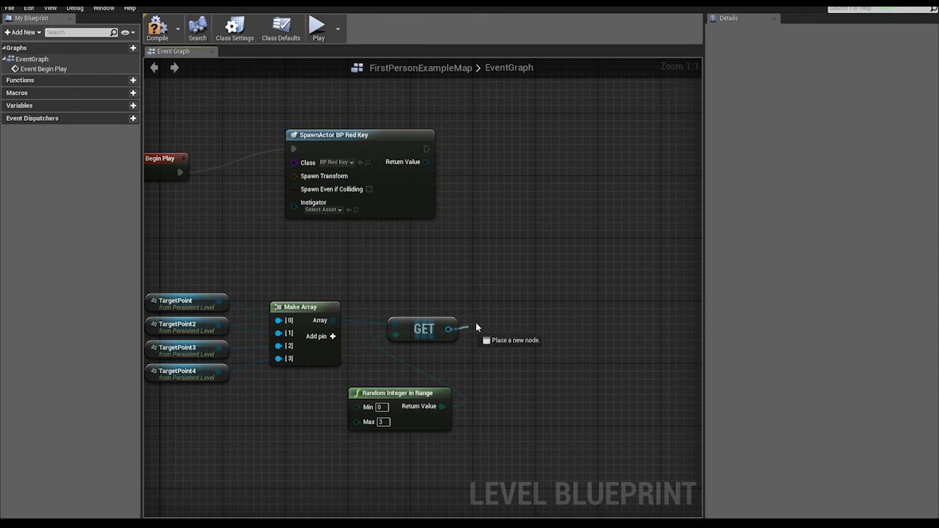
Step: Add Get Actor Transform from GET and wire it into SpawnActor's Spawn Transform
left_click_drag(450, 329, 517, 291)
type("get actor tran")
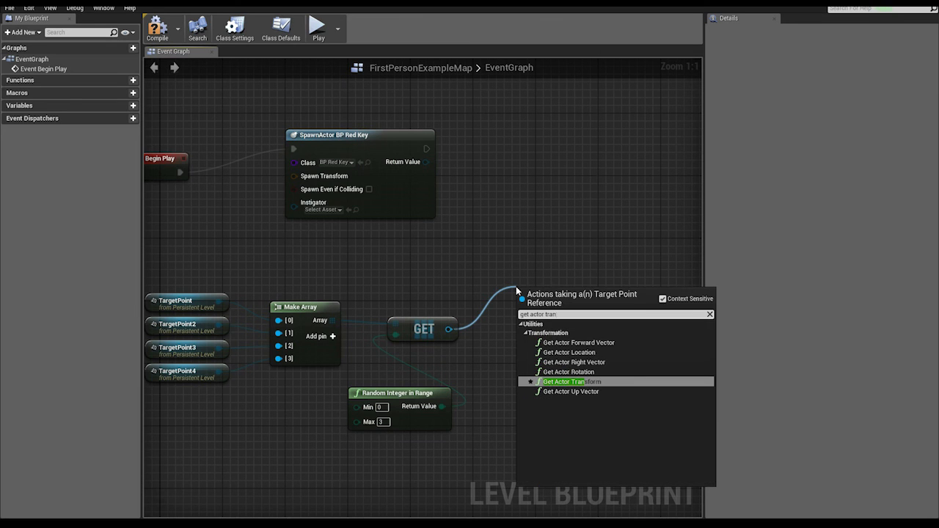
left_click(565, 382)
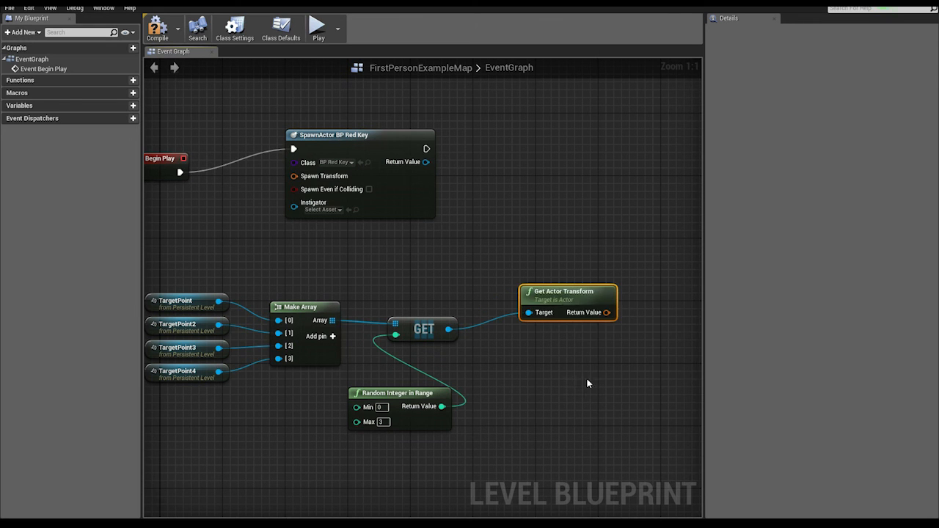
left_click_drag(567, 291, 310, 244)
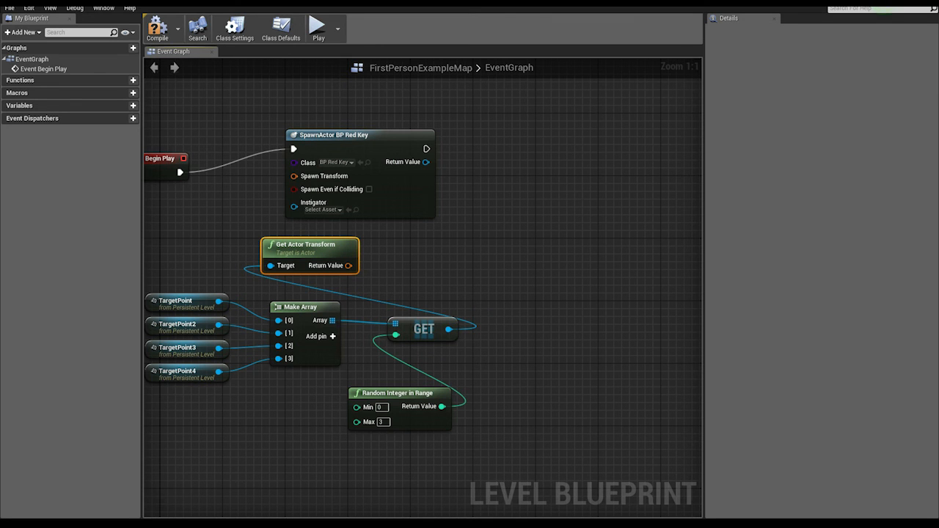
mouse_move(349, 265)
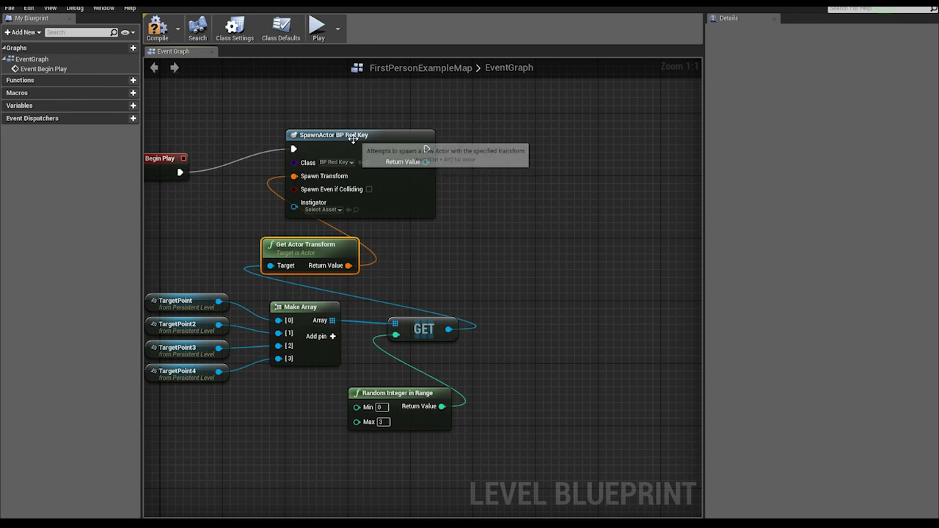
left_click_drag(359, 135, 438, 127)
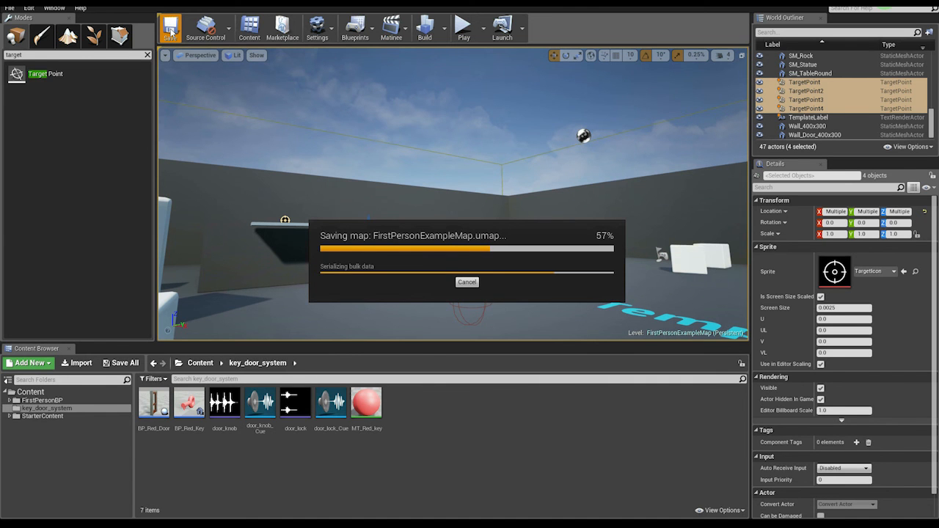
Step: Play-test the level twice to check where BP_Red_Key spawns, flying around the target points between runs
left_click(464, 28)
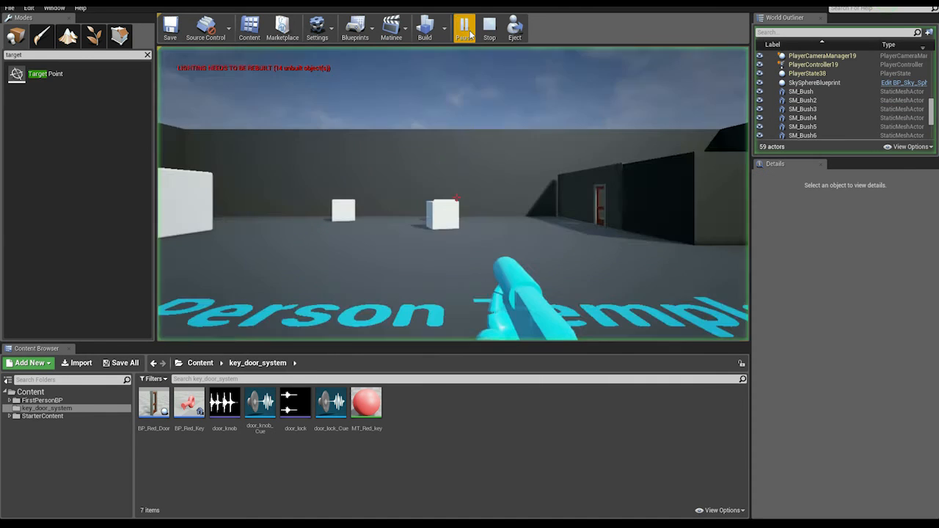
left_click(464, 27)
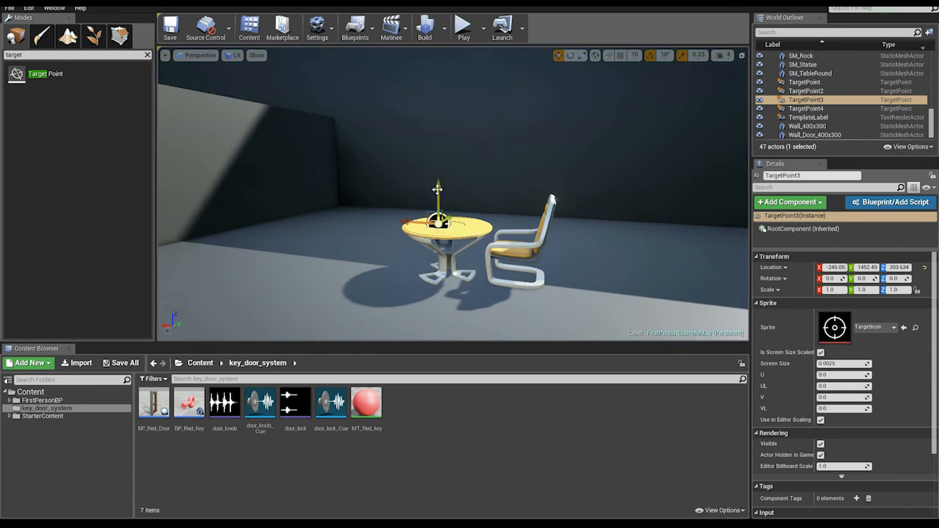
left_click_drag(437, 212, 446, 215)
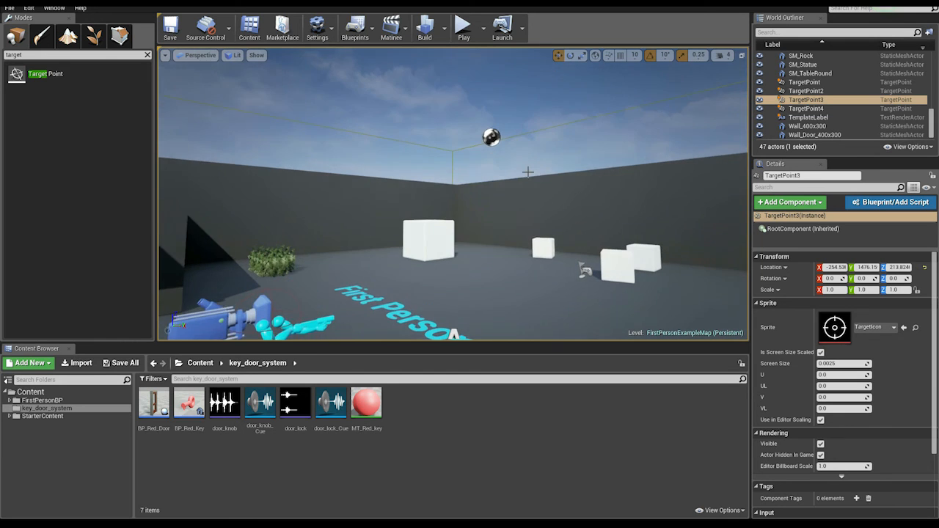
left_click(464, 27)
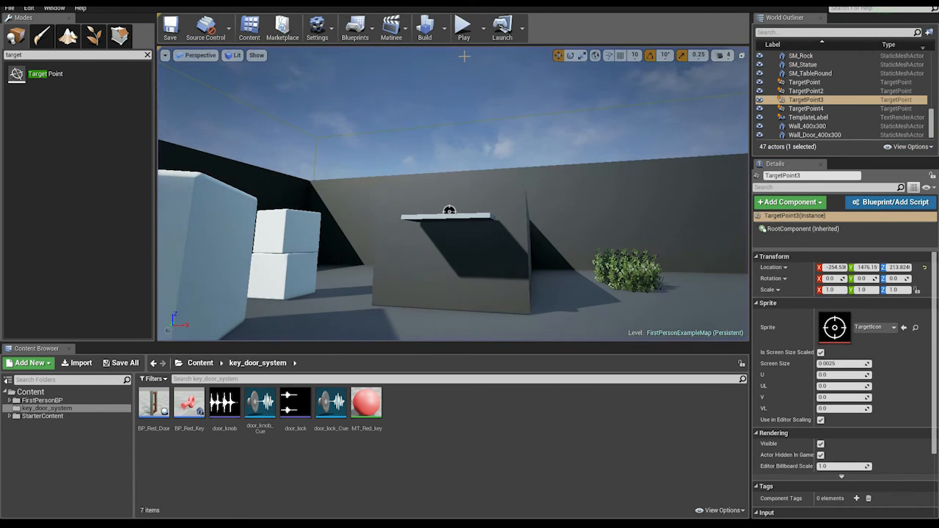
left_click(464, 27)
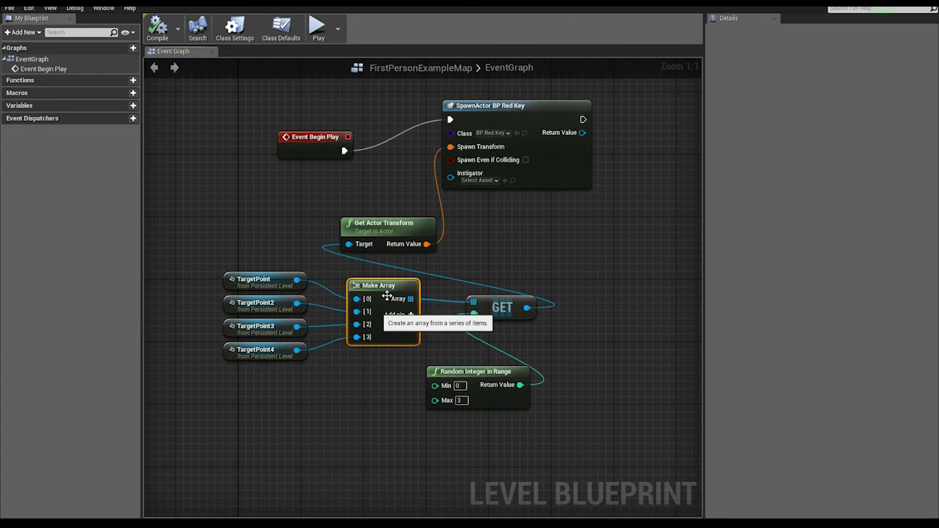
mouse_move(330, 302)
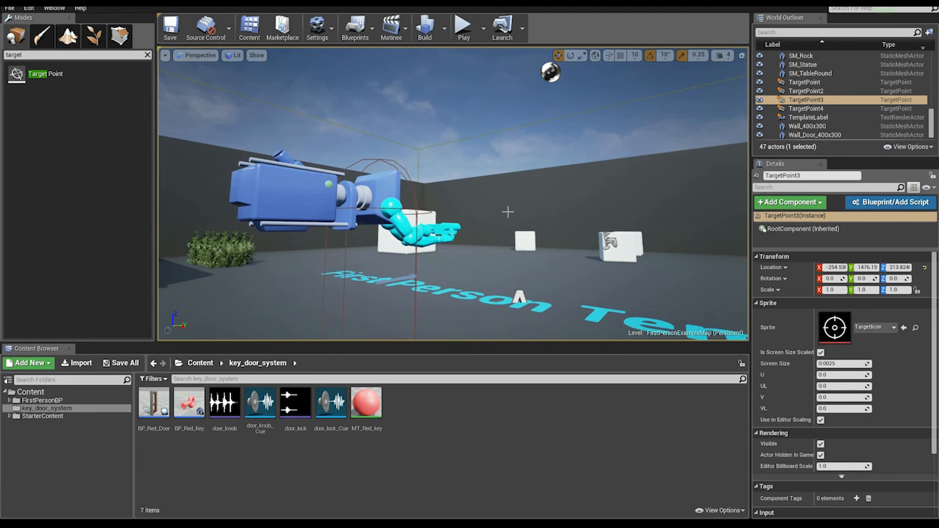
Step: Start a new play session and take control of the player to watch the key spawn
left_click(464, 26)
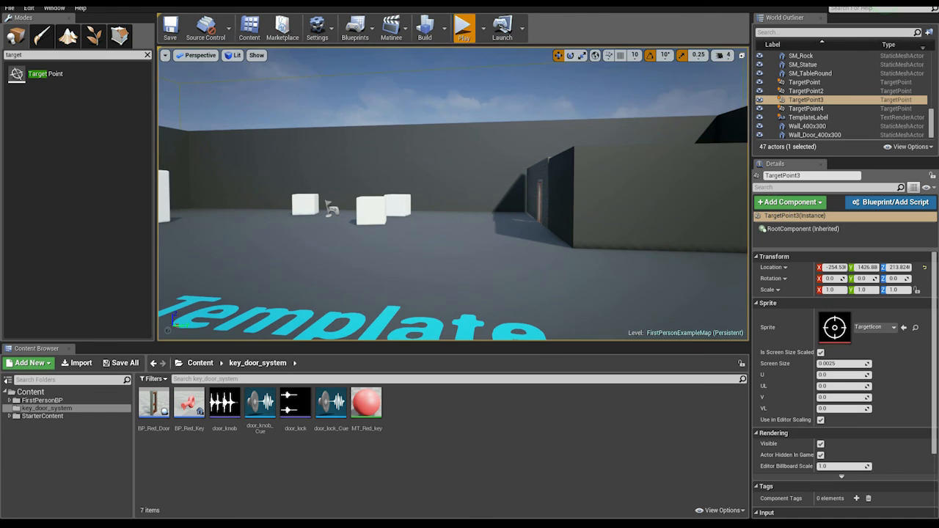
left_click(463, 27)
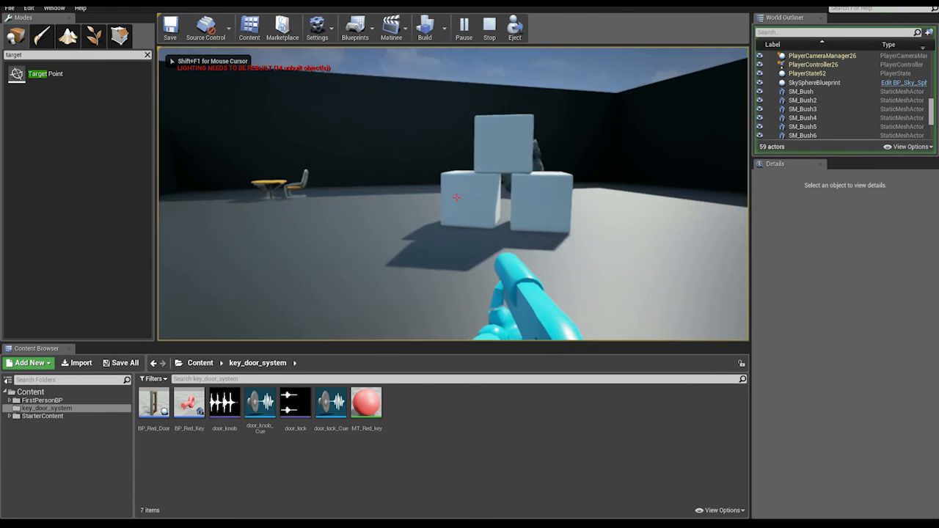